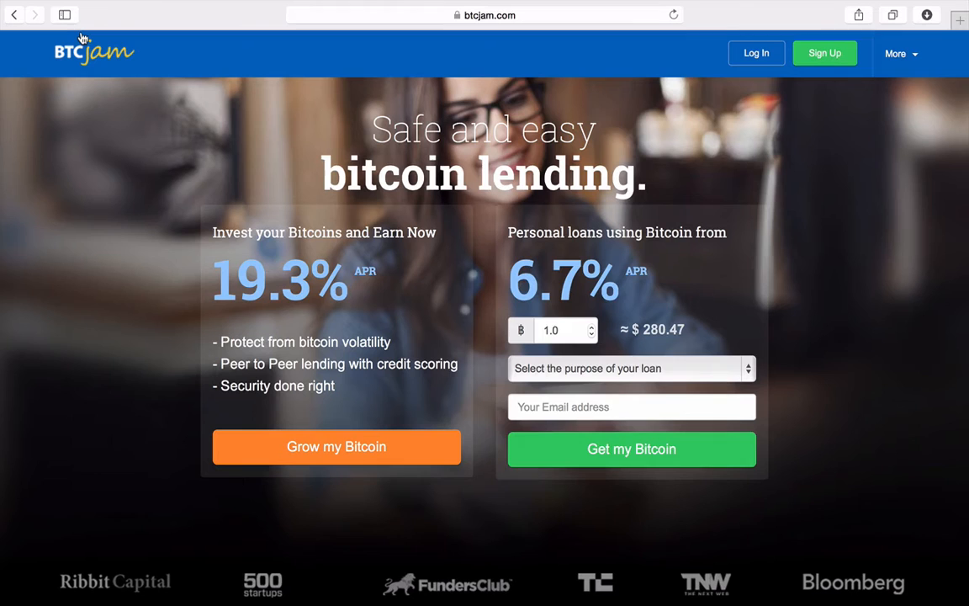
mouse_move(81, 124)
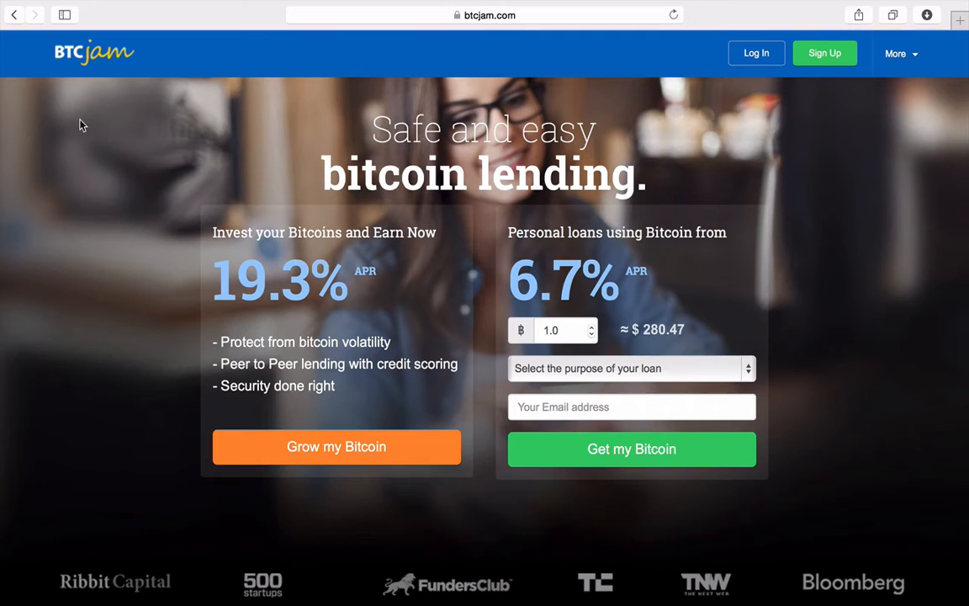
mouse_move(60, 202)
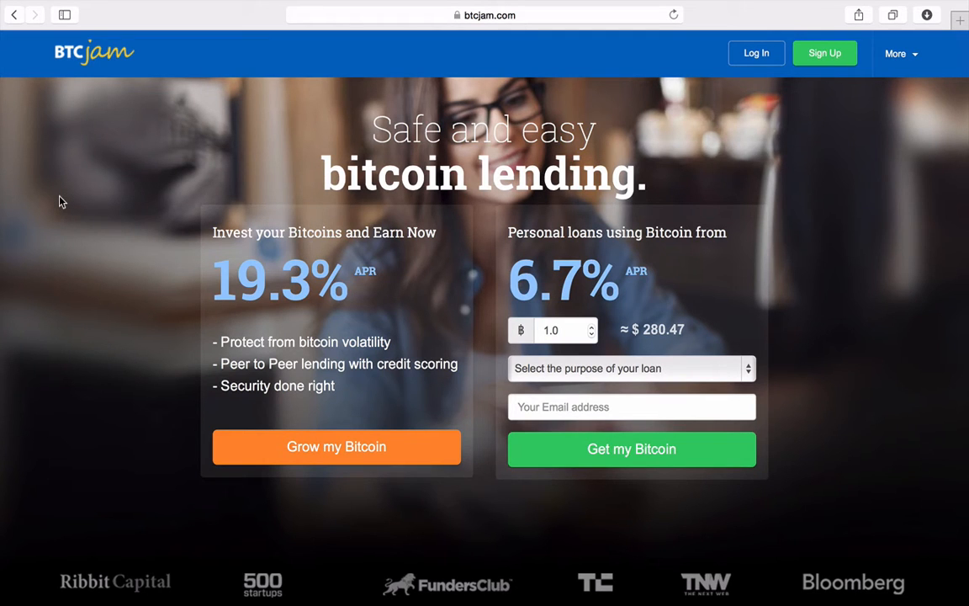
Log in through the Welcome Back form to reach the account dashboard and activity feed
scroll("down", 3)
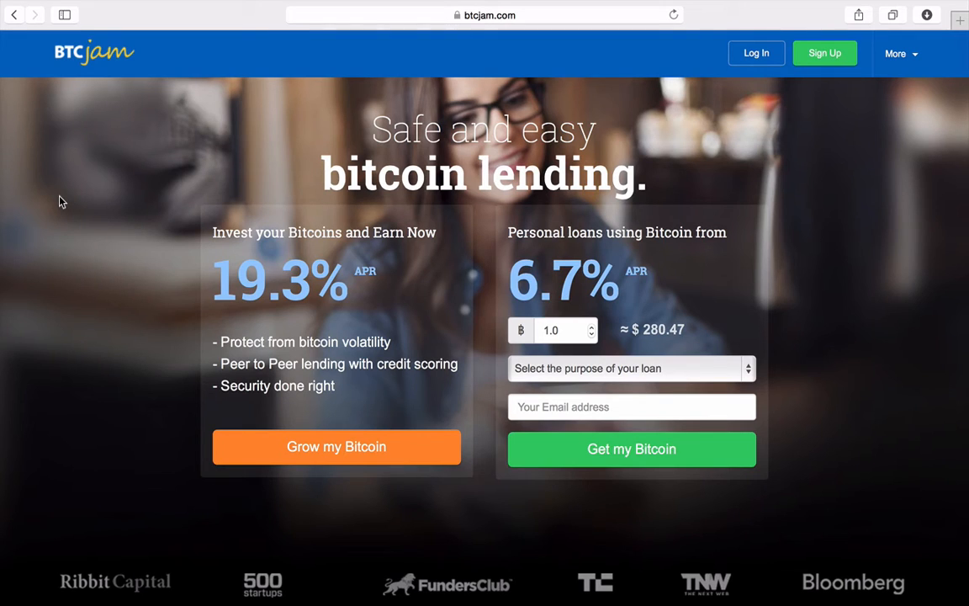
mouse_move(93, 196)
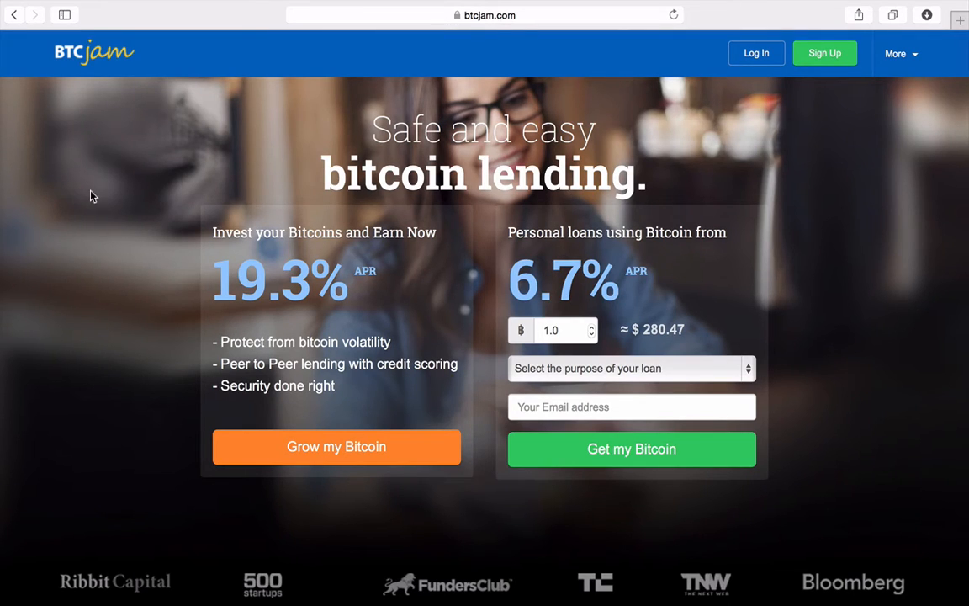
mouse_move(682, 140)
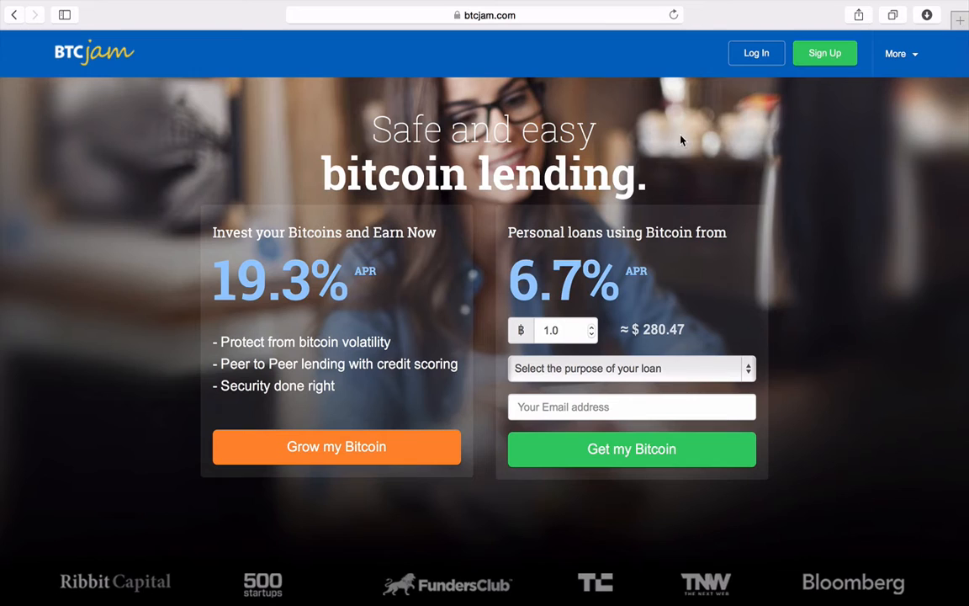
mouse_move(780, 92)
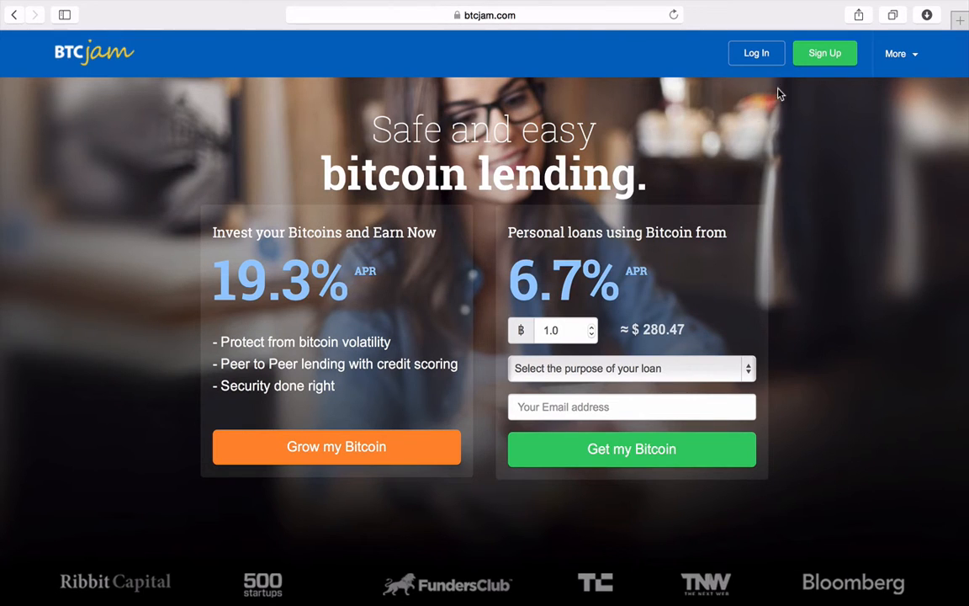
left_click(756, 52)
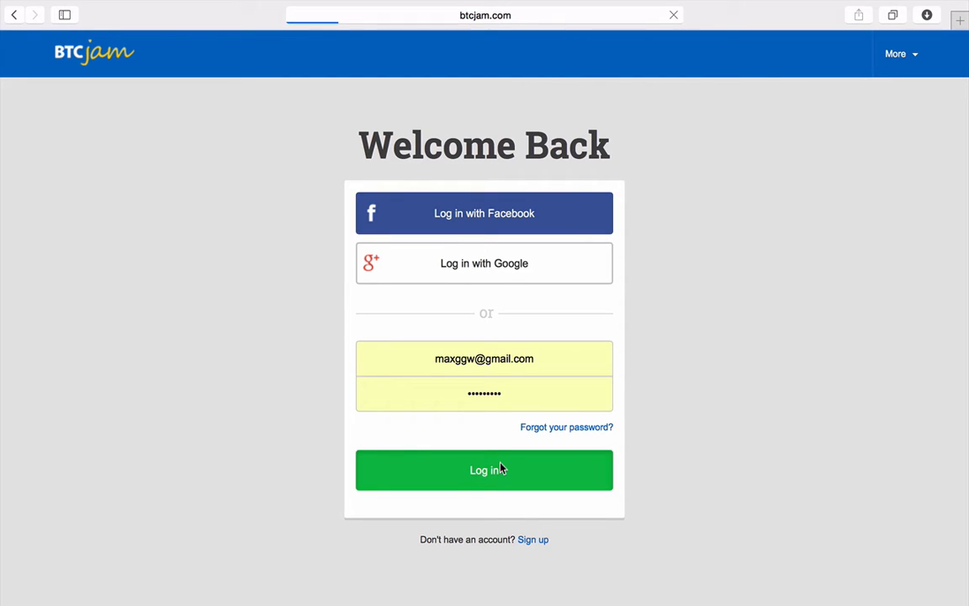
left_click(484, 471)
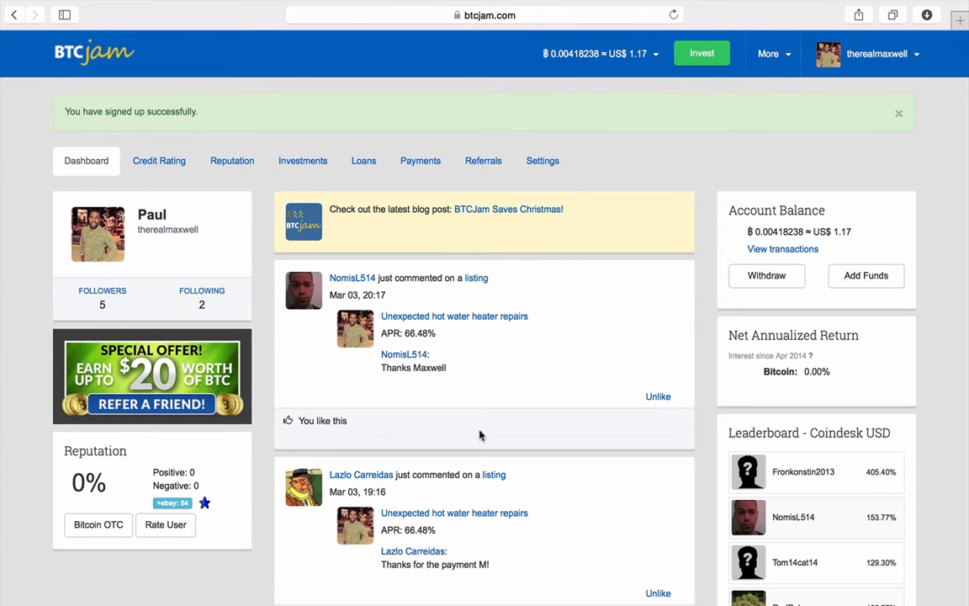
scroll("down", 3)
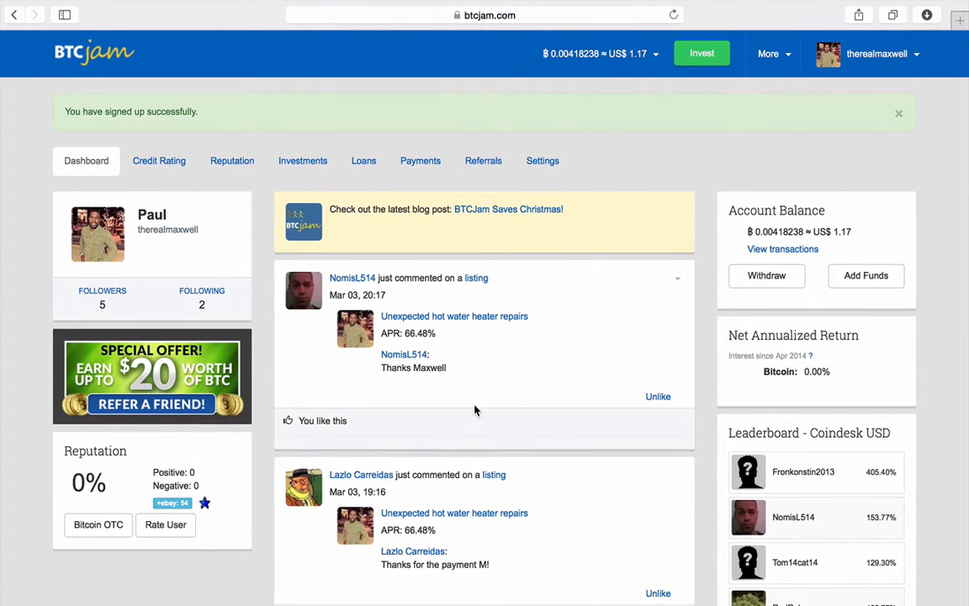
mouse_move(468, 289)
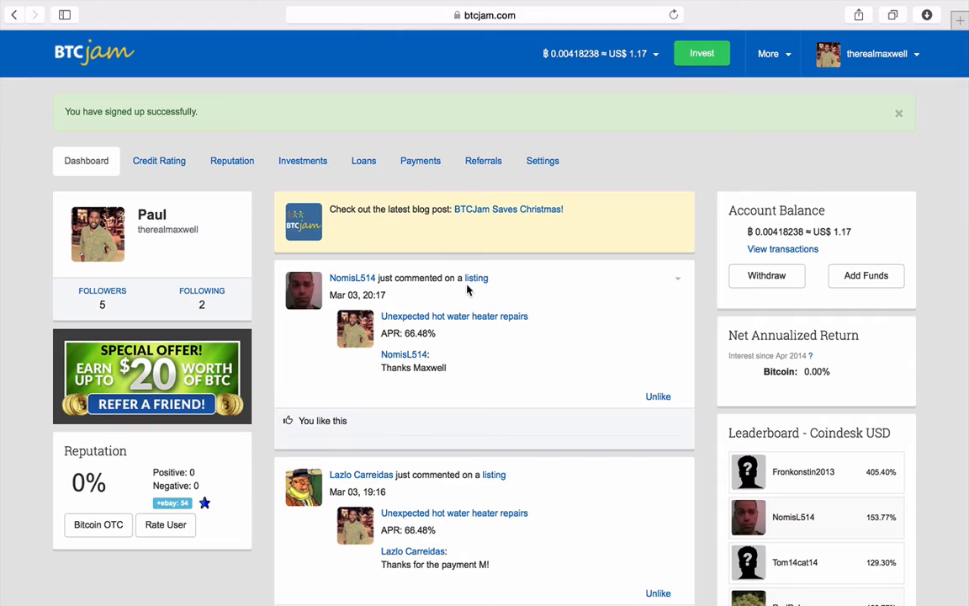
mouse_move(382, 186)
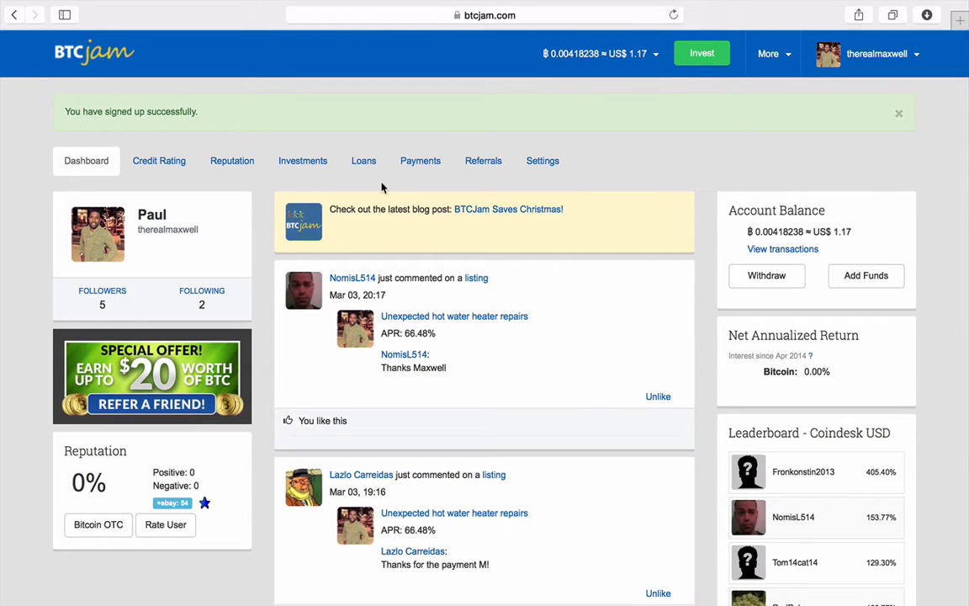
mouse_move(366, 166)
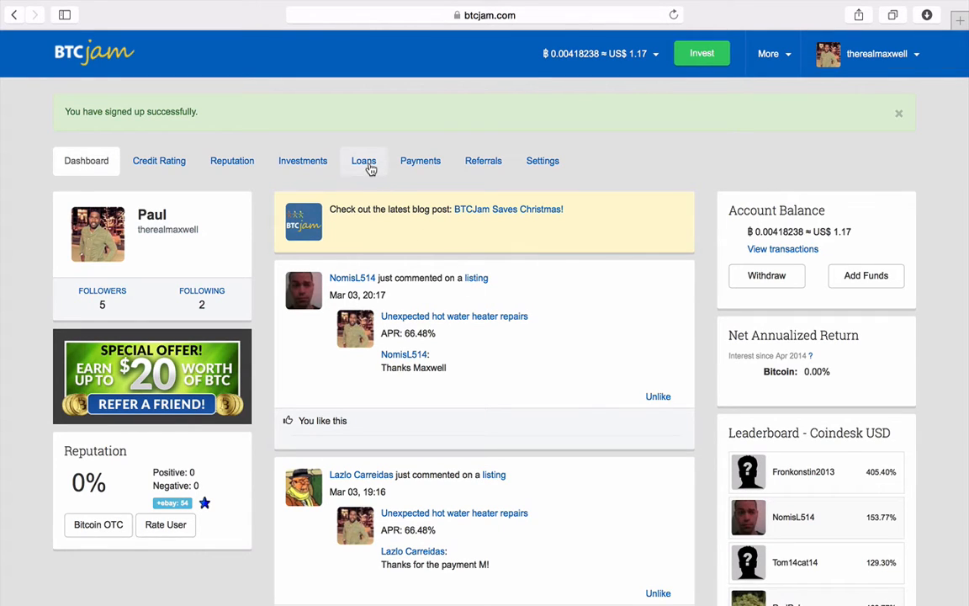
Show the Loans list with the fully funded hot water heater repairs loan
left_click(363, 160)
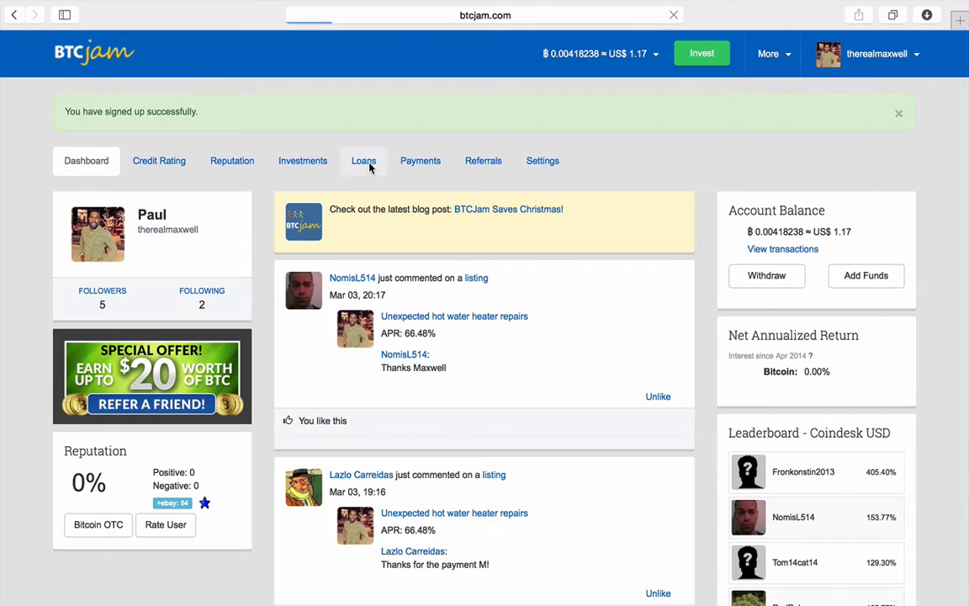
left_click(363, 161)
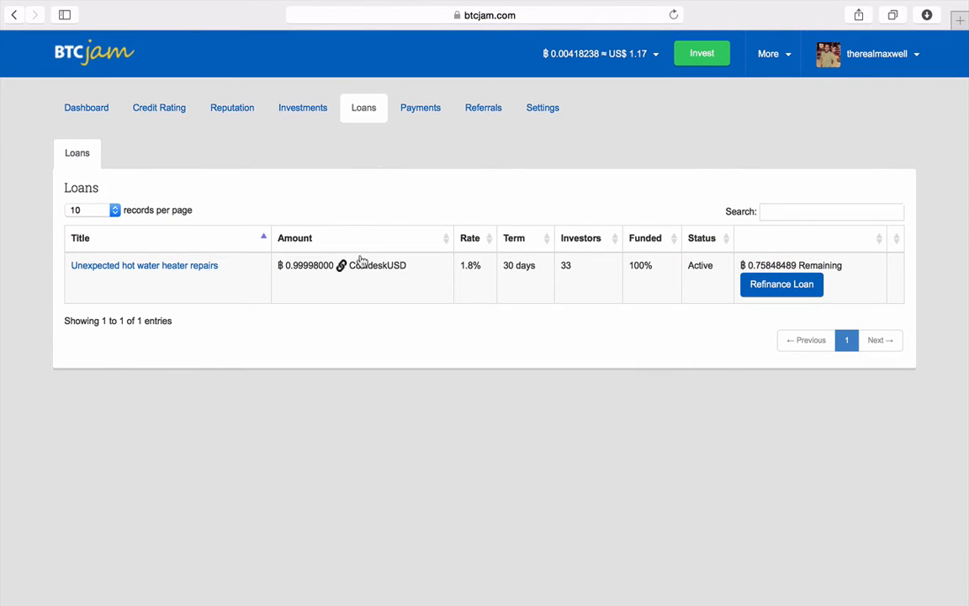
mouse_move(381, 278)
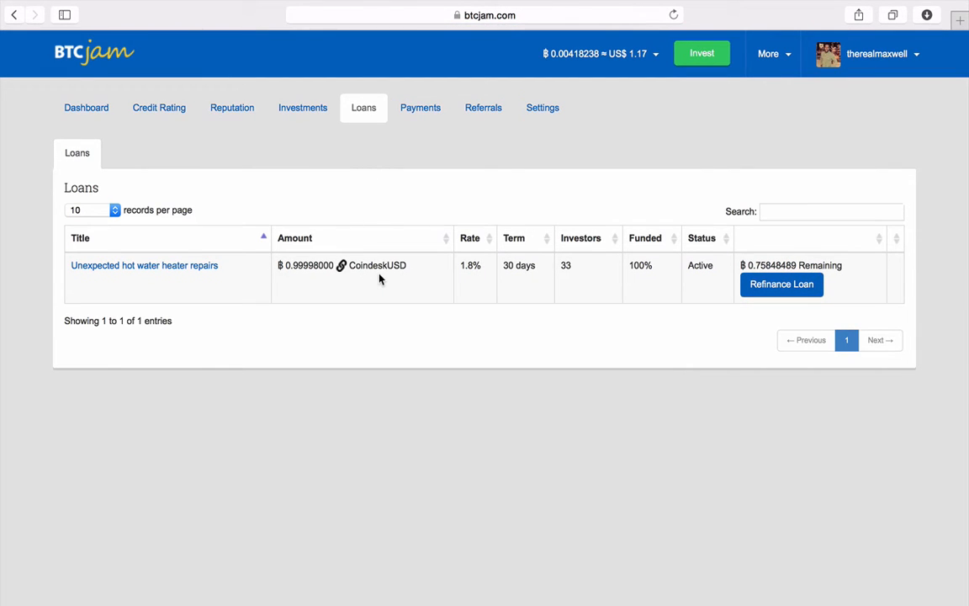
mouse_move(359, 278)
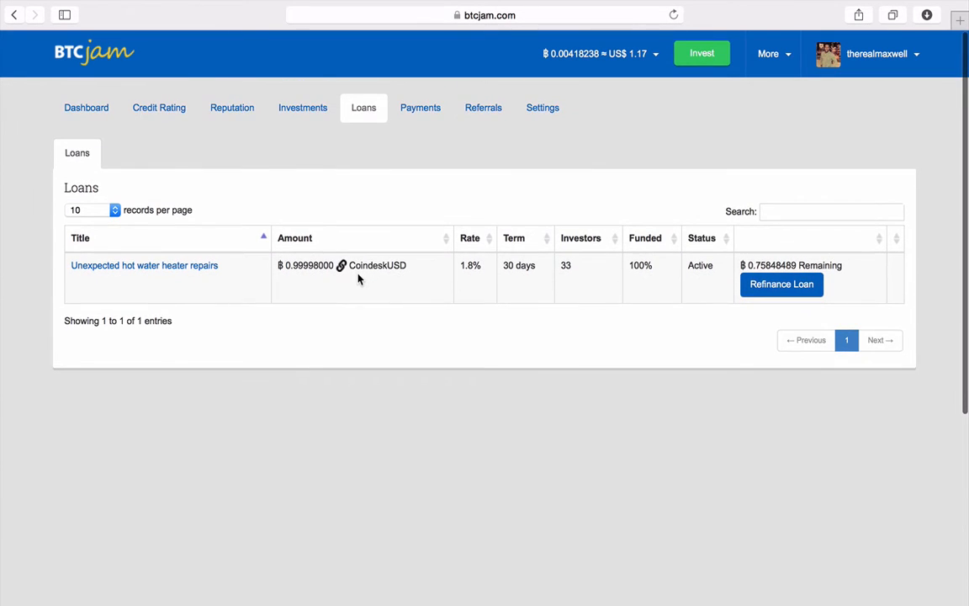
mouse_move(597, 277)
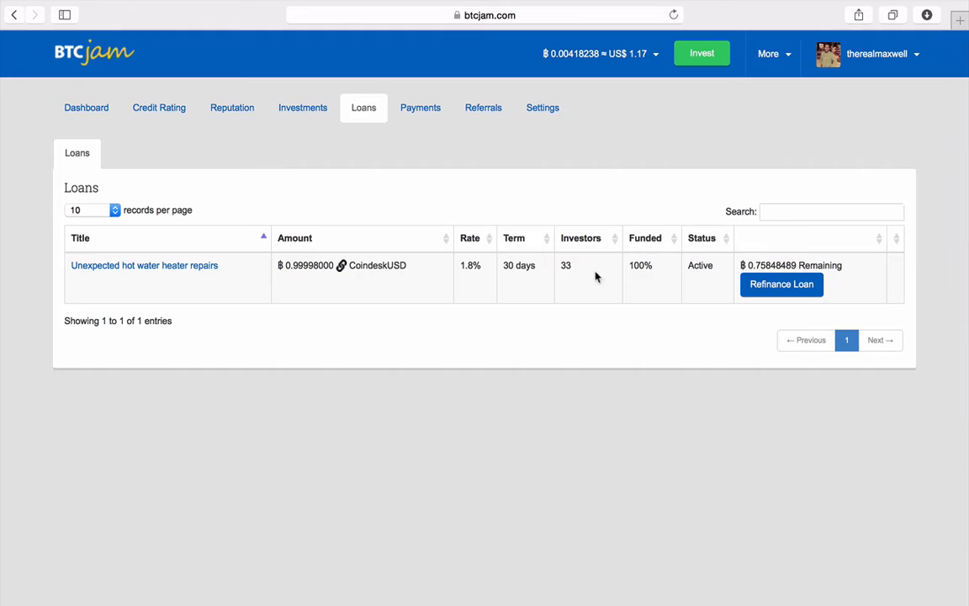
mouse_move(562, 265)
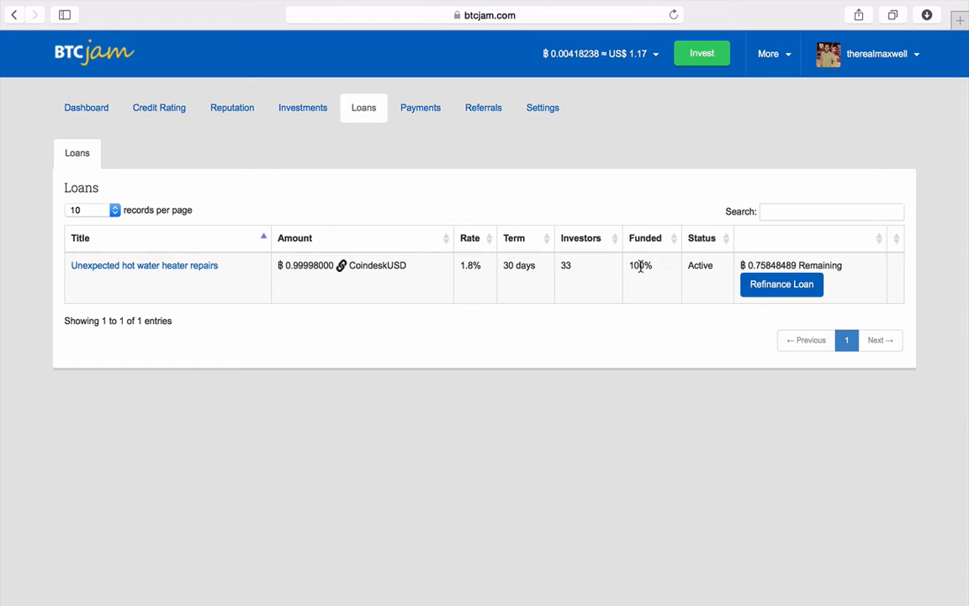
mouse_move(535, 270)
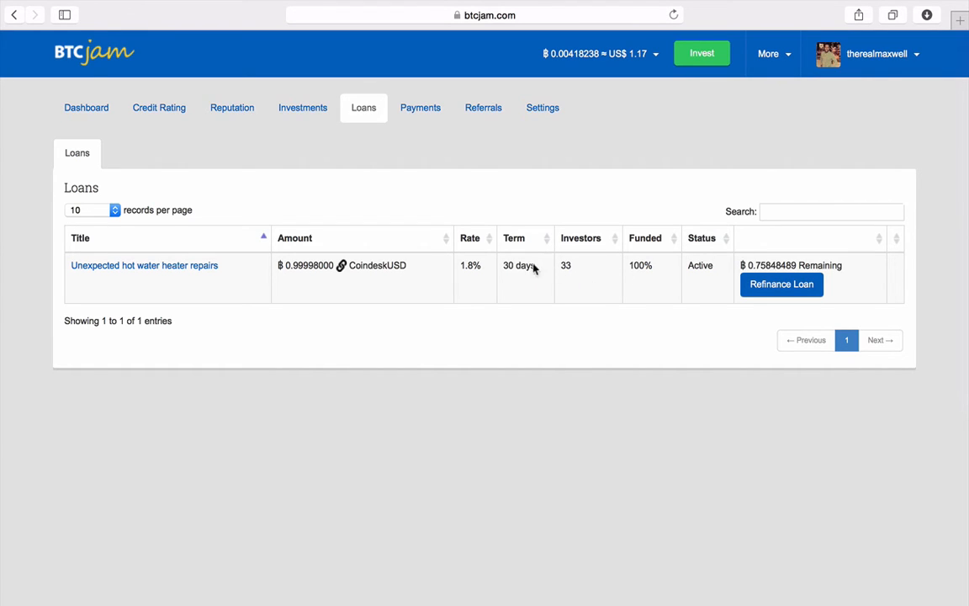
mouse_move(478, 282)
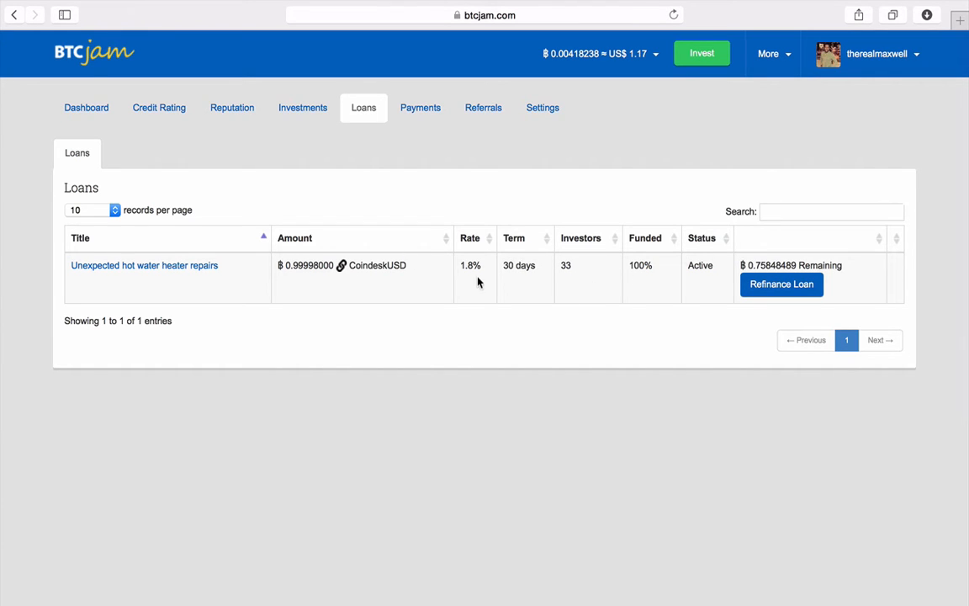
mouse_move(621, 276)
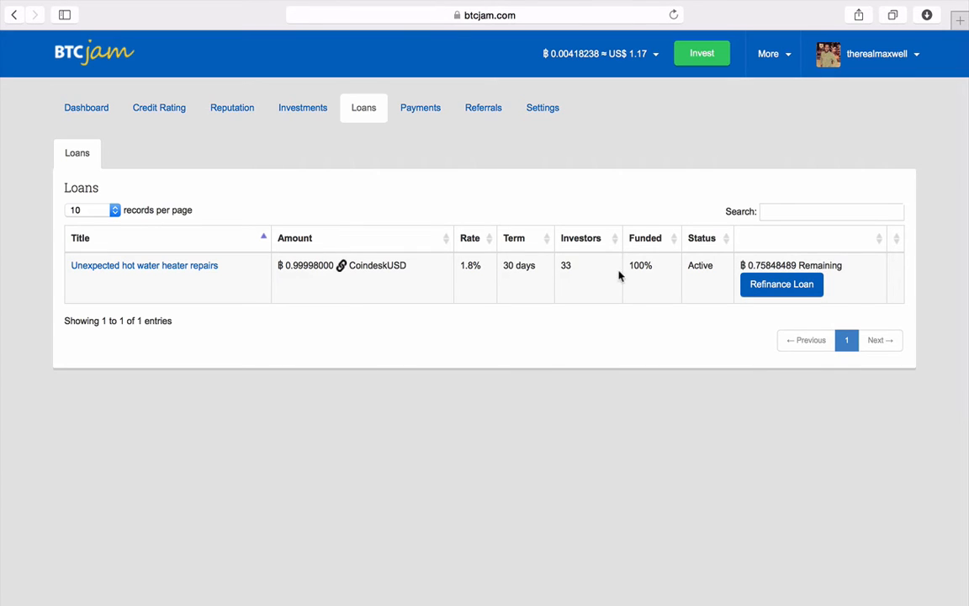
mouse_move(199, 125)
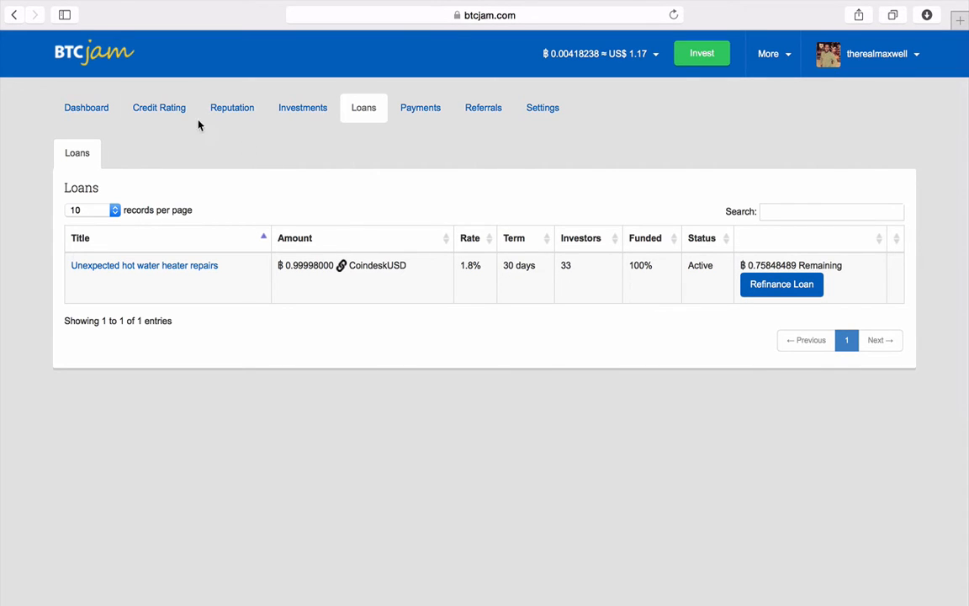
View the Credit Rating page with its C+ grade and verified identity, income and accounts
left_click(159, 108)
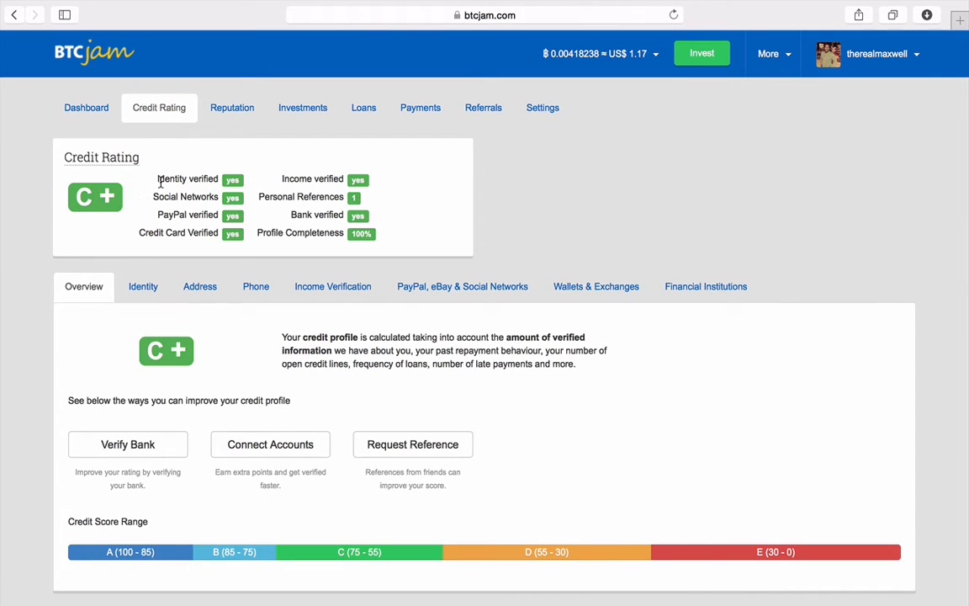
mouse_move(243, 236)
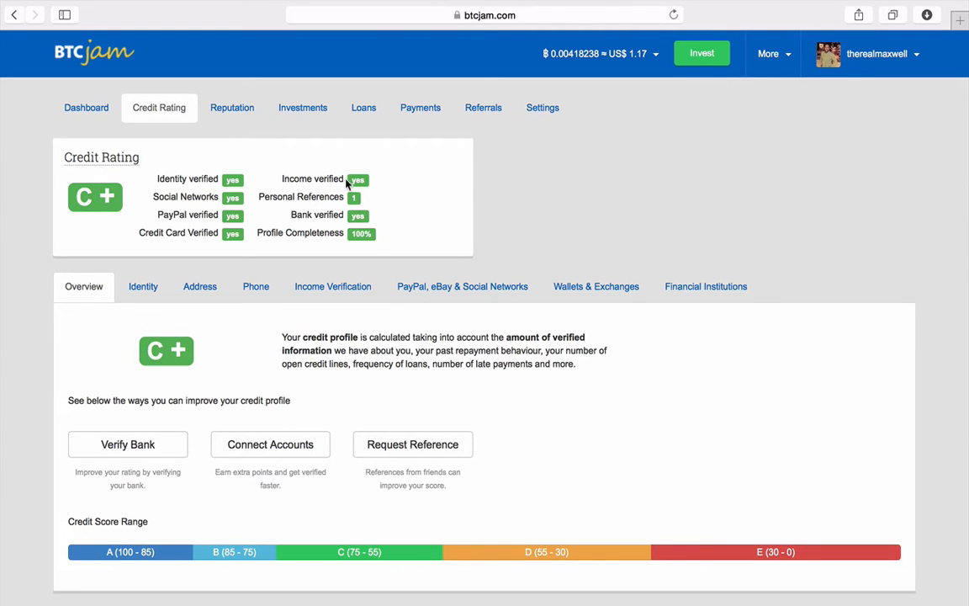
mouse_move(333, 221)
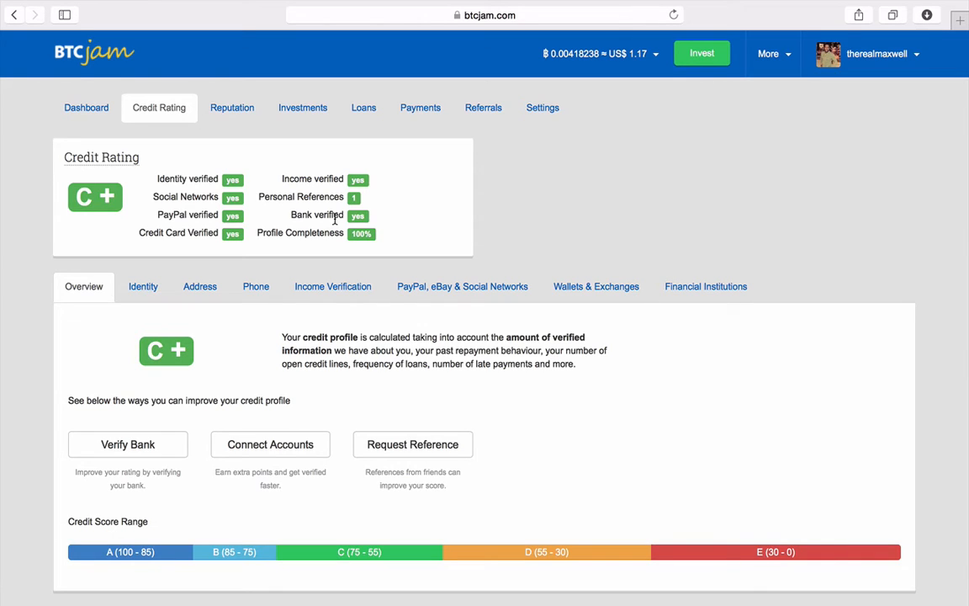
mouse_move(96, 217)
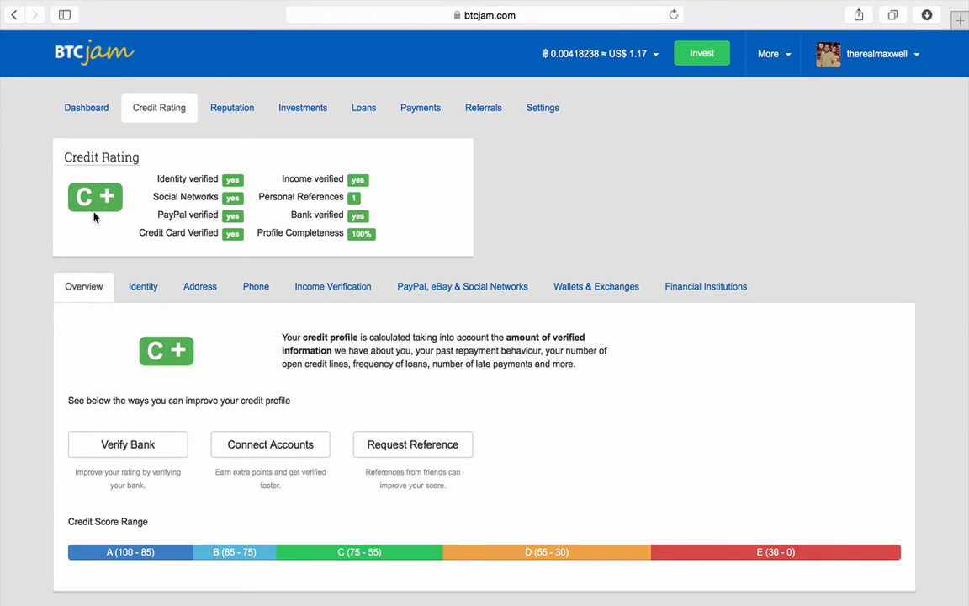
mouse_move(340, 518)
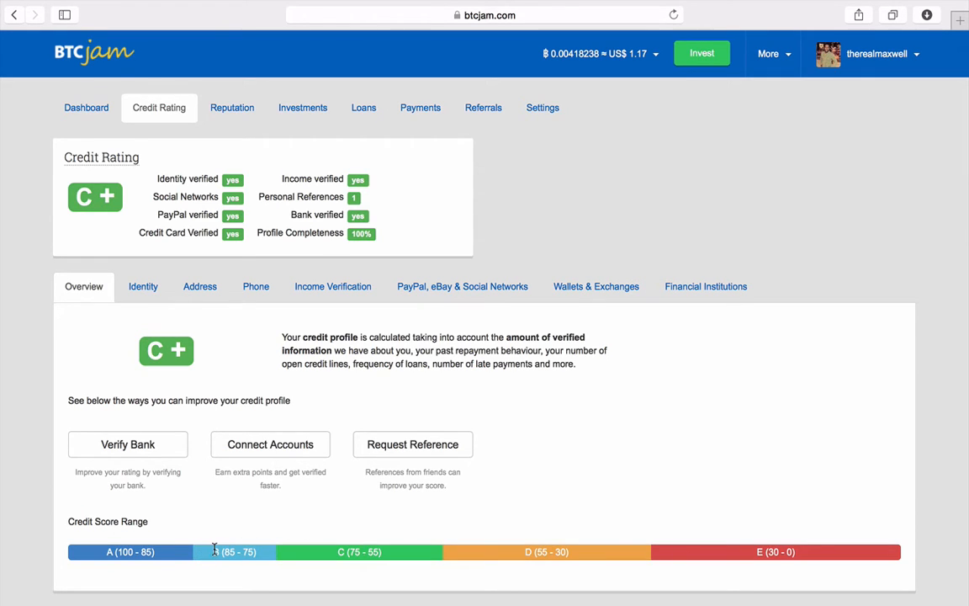
mouse_move(224, 510)
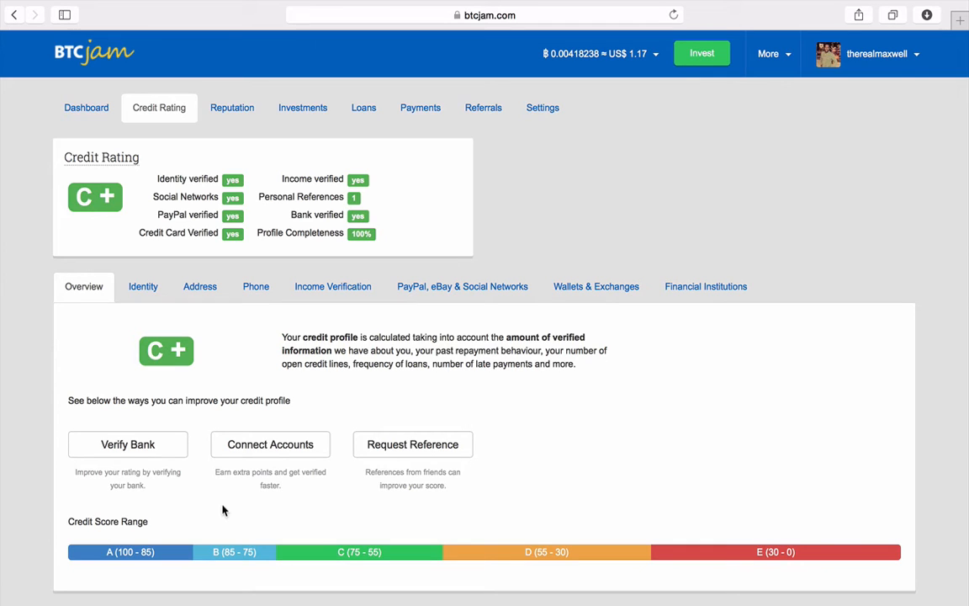
mouse_move(335, 118)
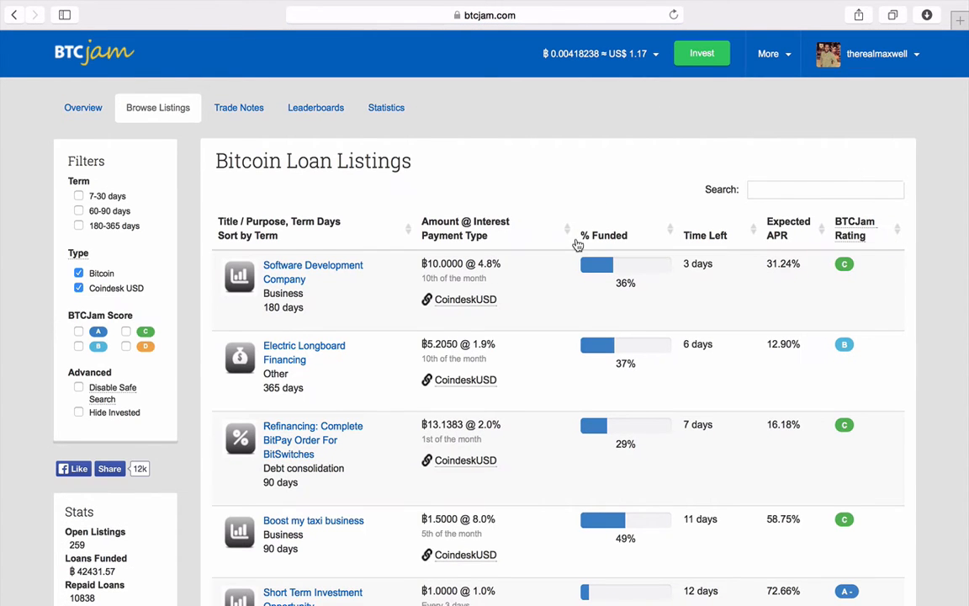
Filter Bitcoin loan listings to A and B BTCJam scores and select Electric Longboard Financing
scroll("down", 3)
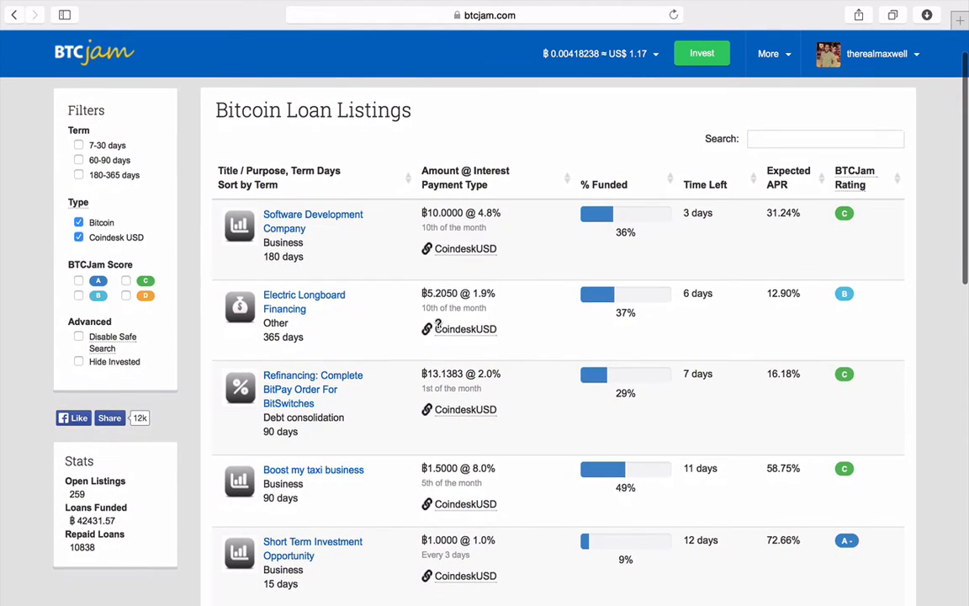
scroll("down", 3)
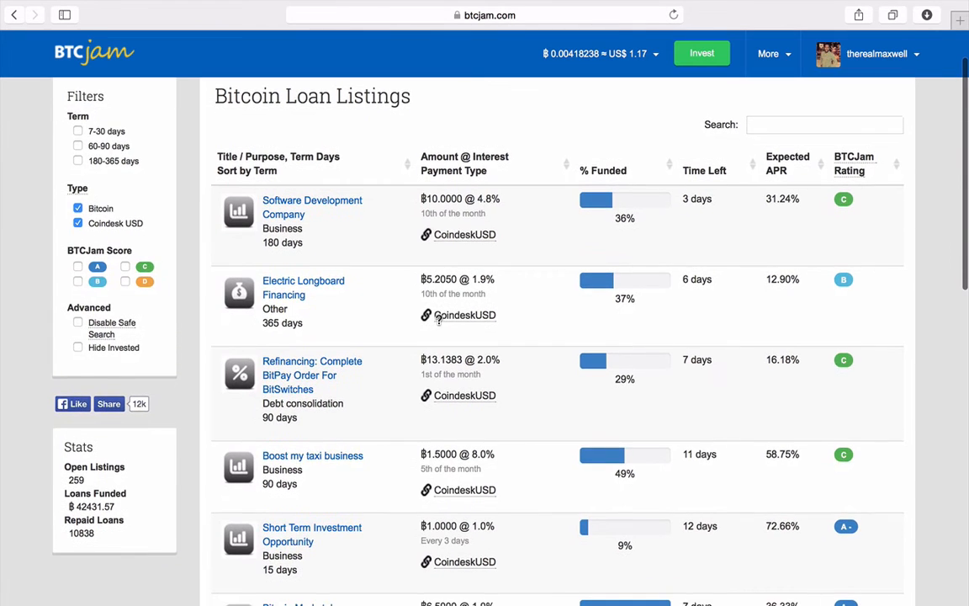
scroll("down", 3)
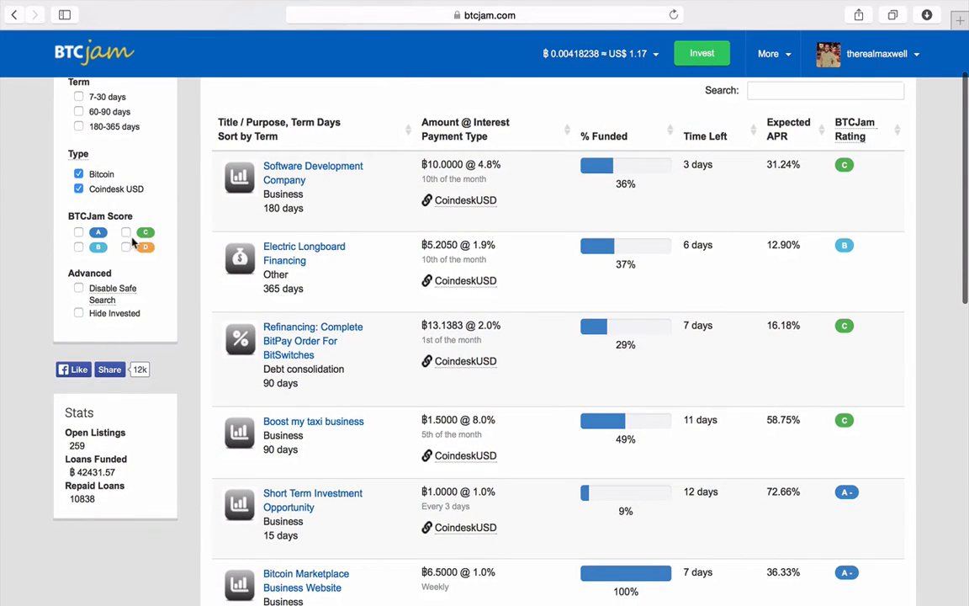
mouse_move(128, 263)
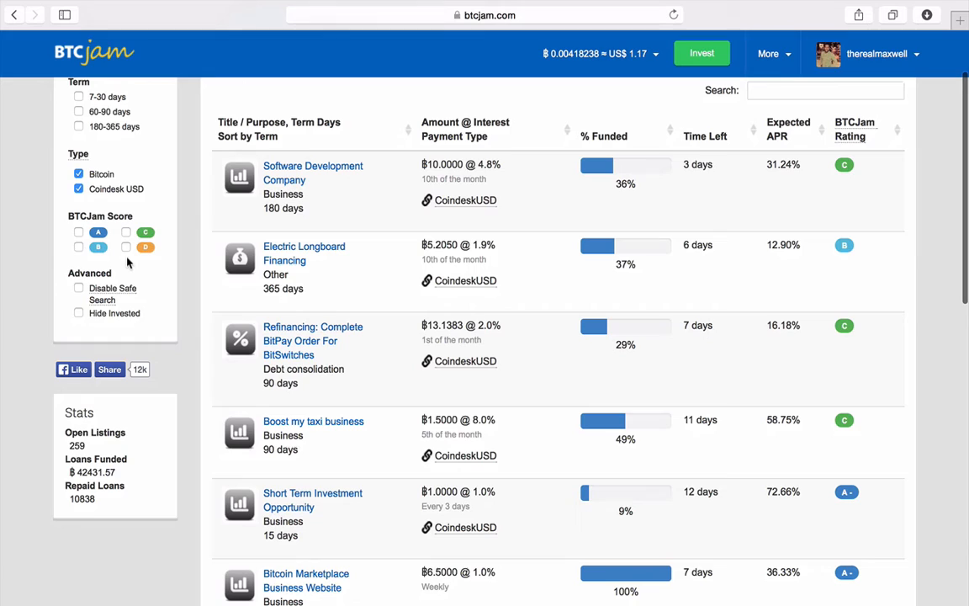
mouse_move(59, 239)
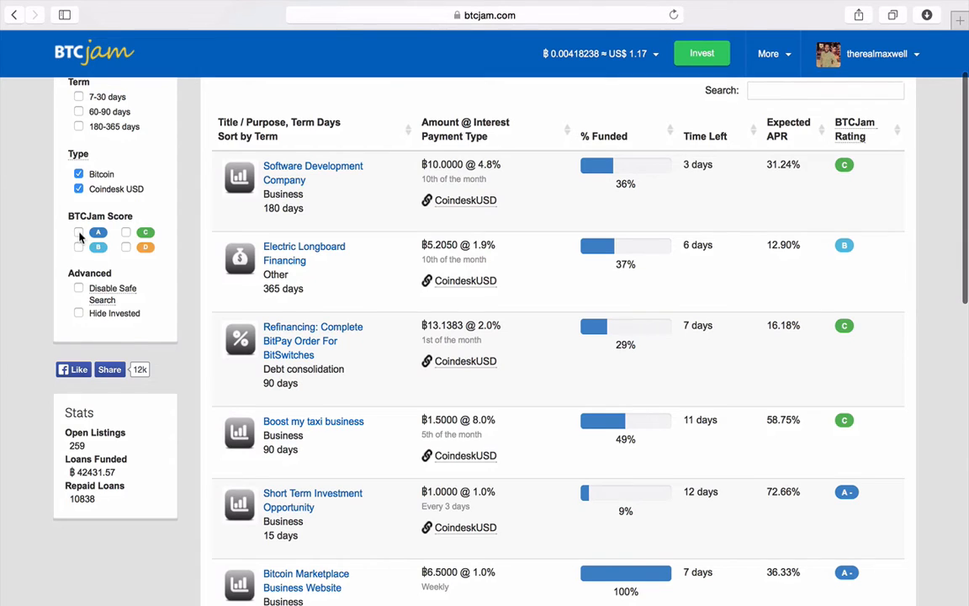
left_click(73, 331)
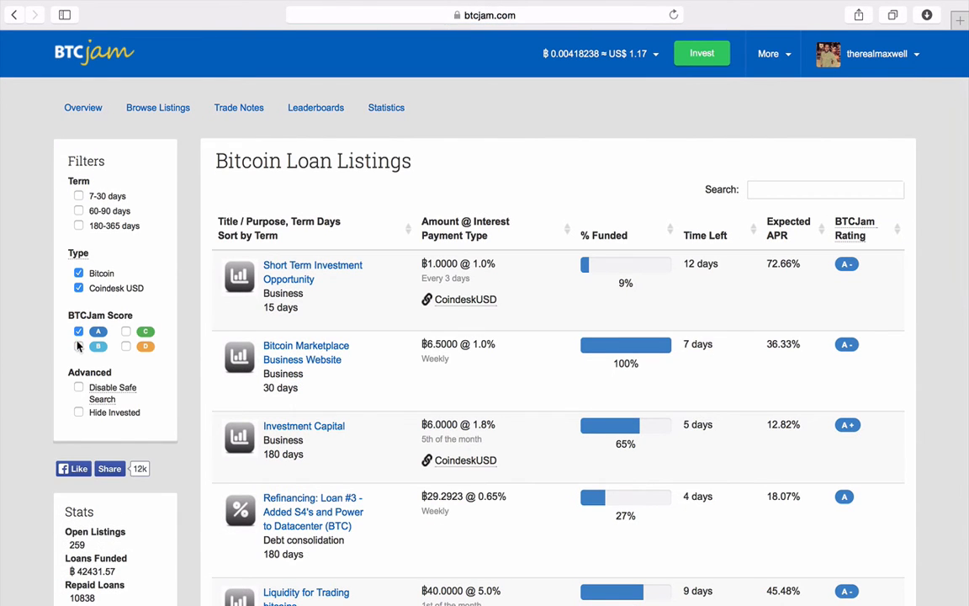
left_click(78, 342)
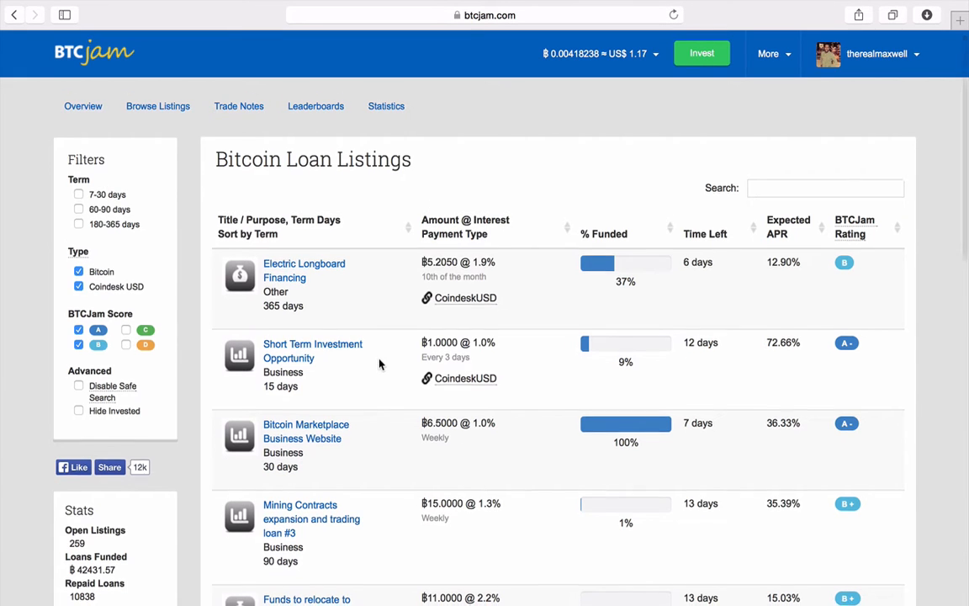
scroll("down", 3)
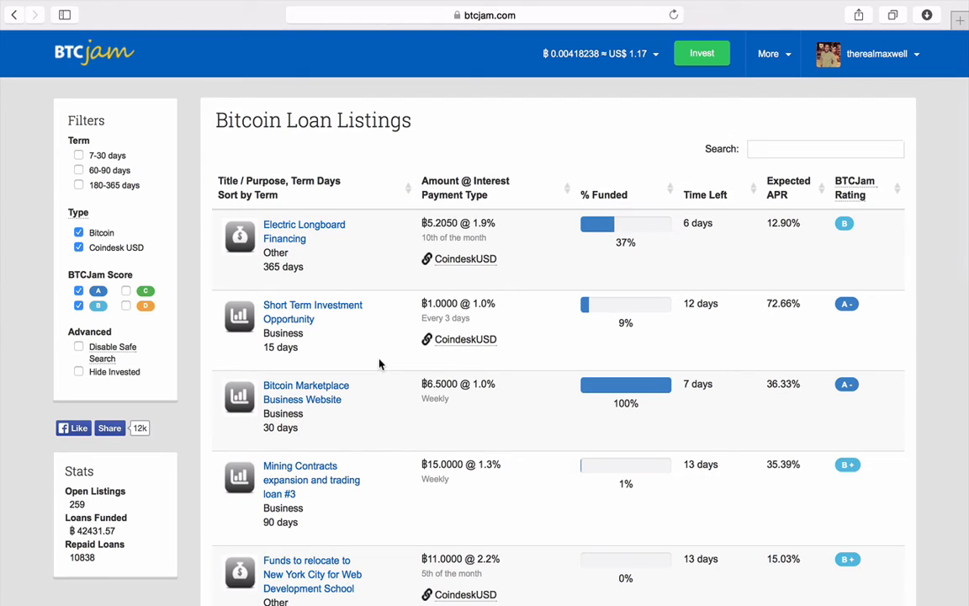
mouse_move(283, 229)
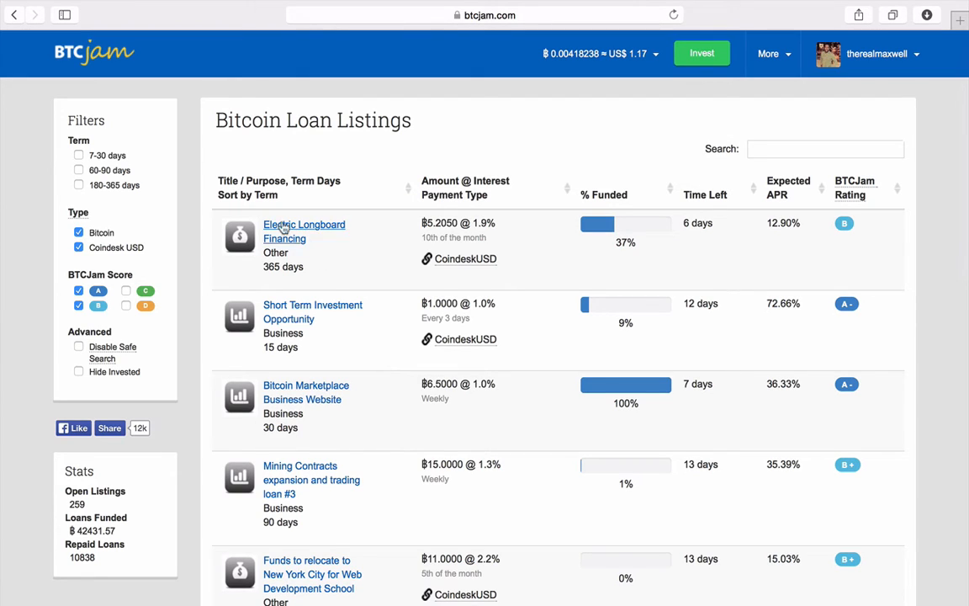
left_click(303, 231)
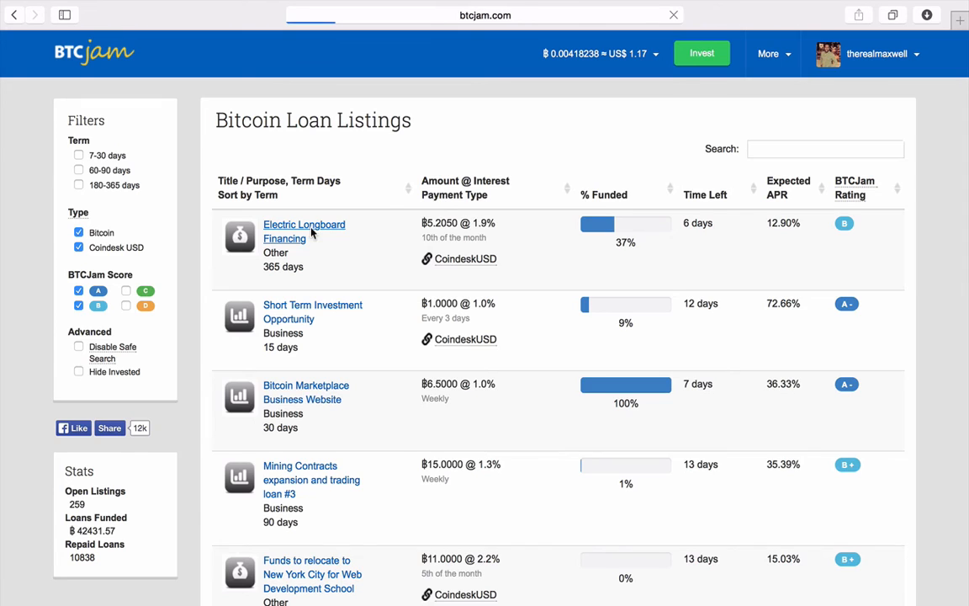
Review the Electric Longboard Financing listing: B rating, 13.80% APR, 37% funded, current investments
left_click(304, 231)
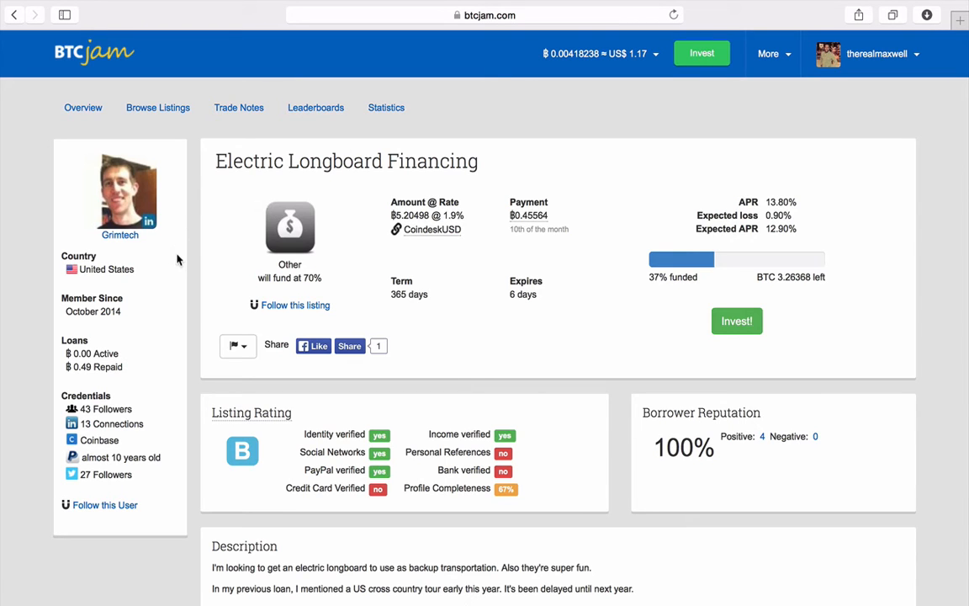
scroll("down", 3)
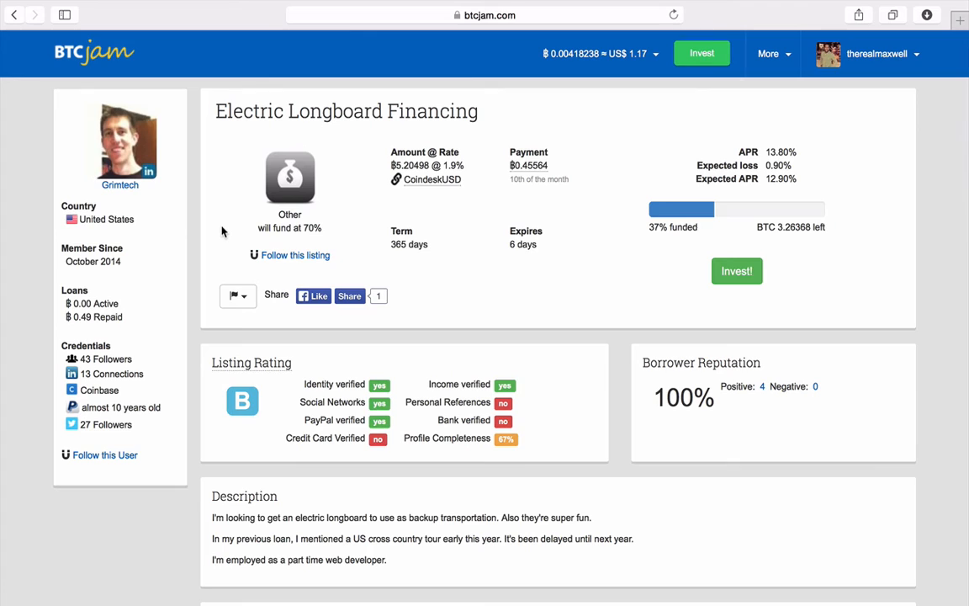
mouse_move(241, 222)
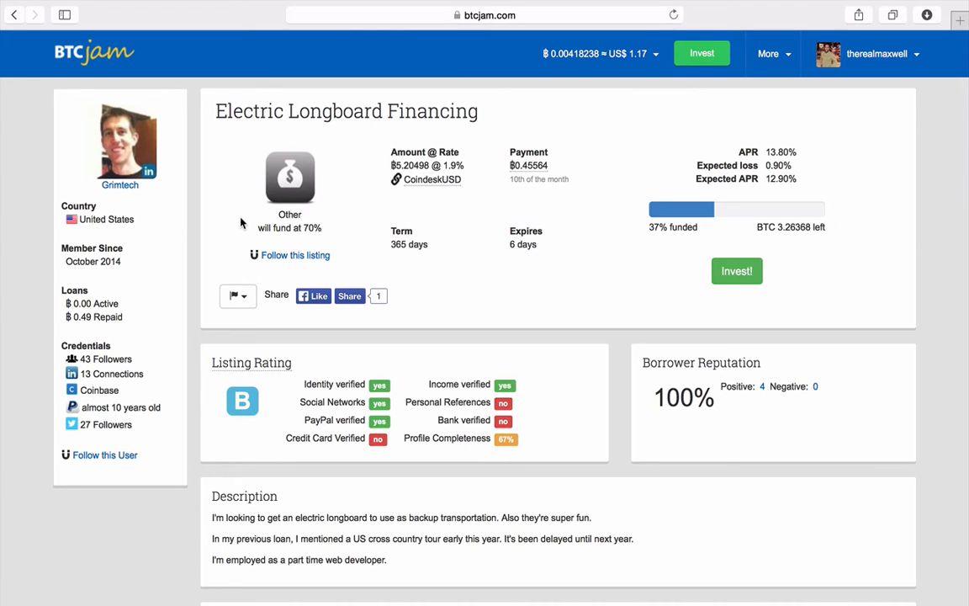
mouse_move(305, 217)
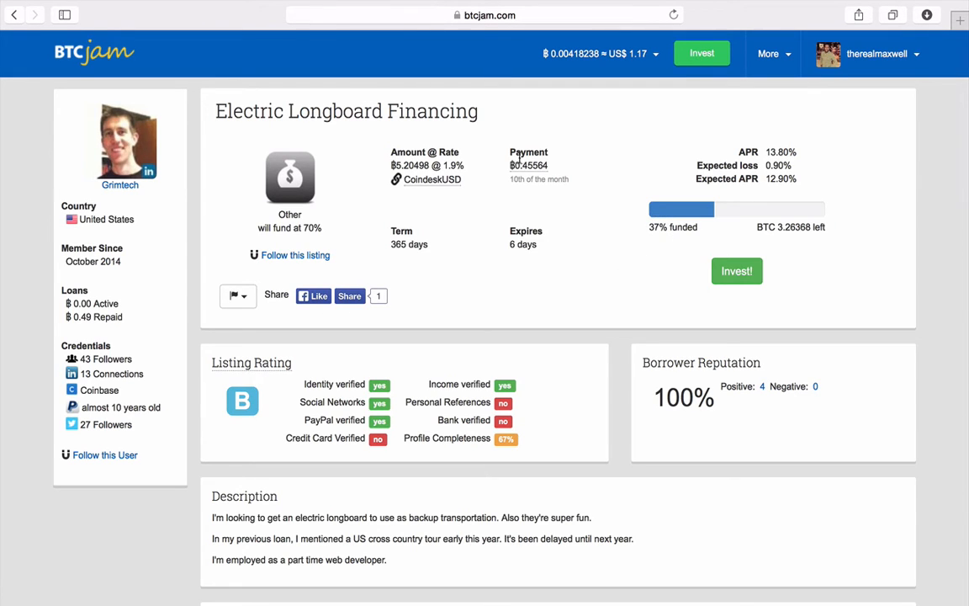
mouse_move(524, 180)
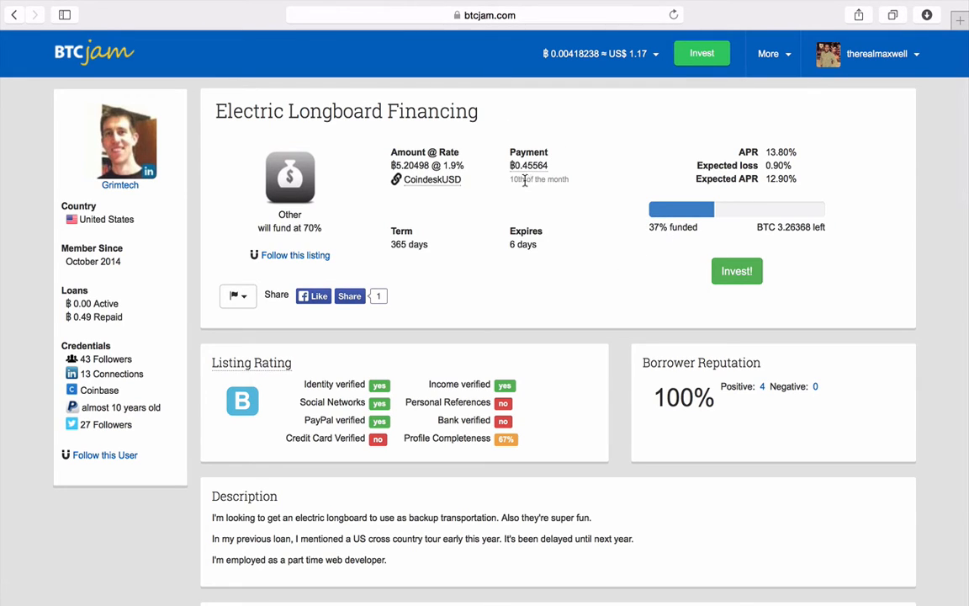
mouse_move(581, 203)
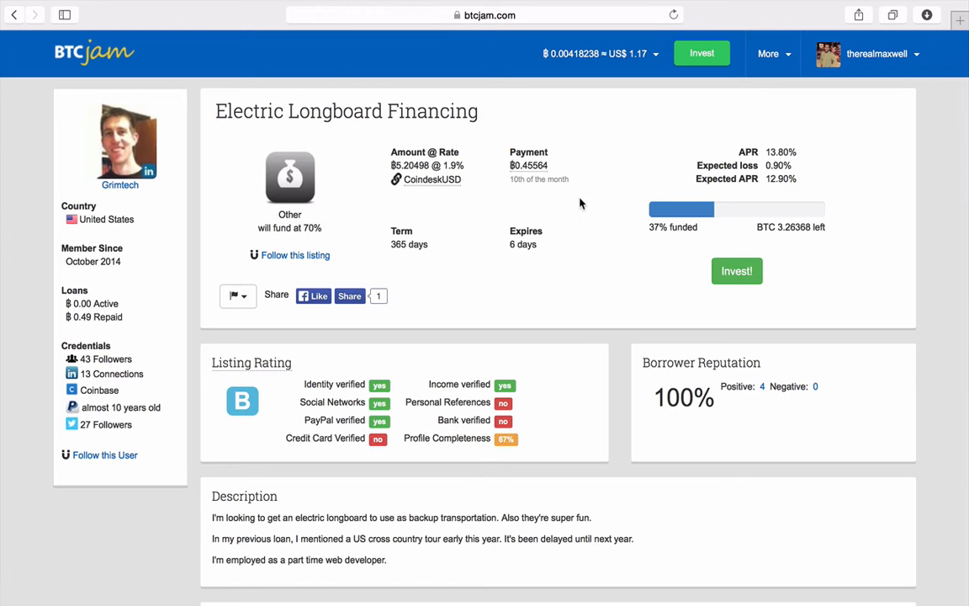
scroll("down", 3)
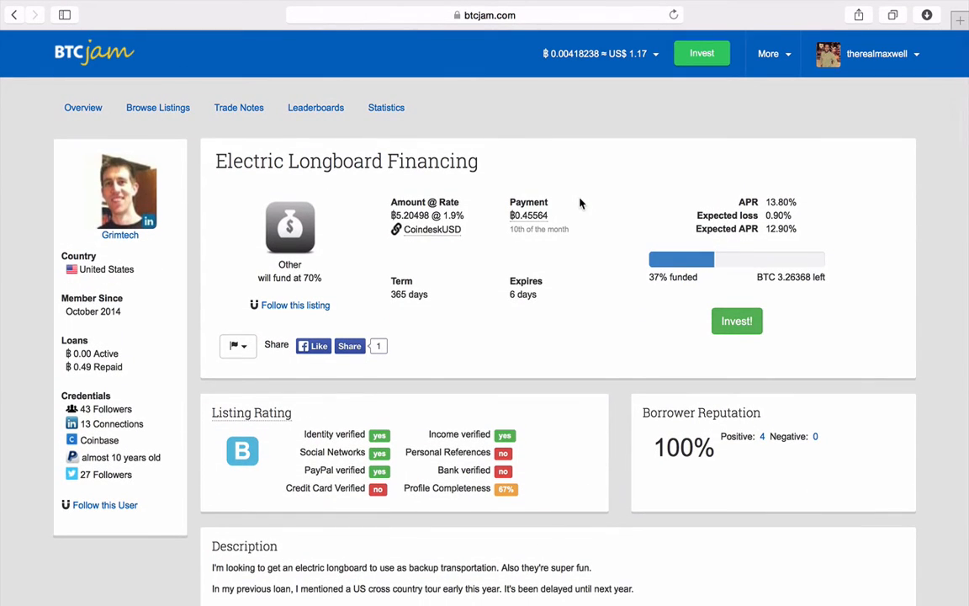
mouse_move(612, 314)
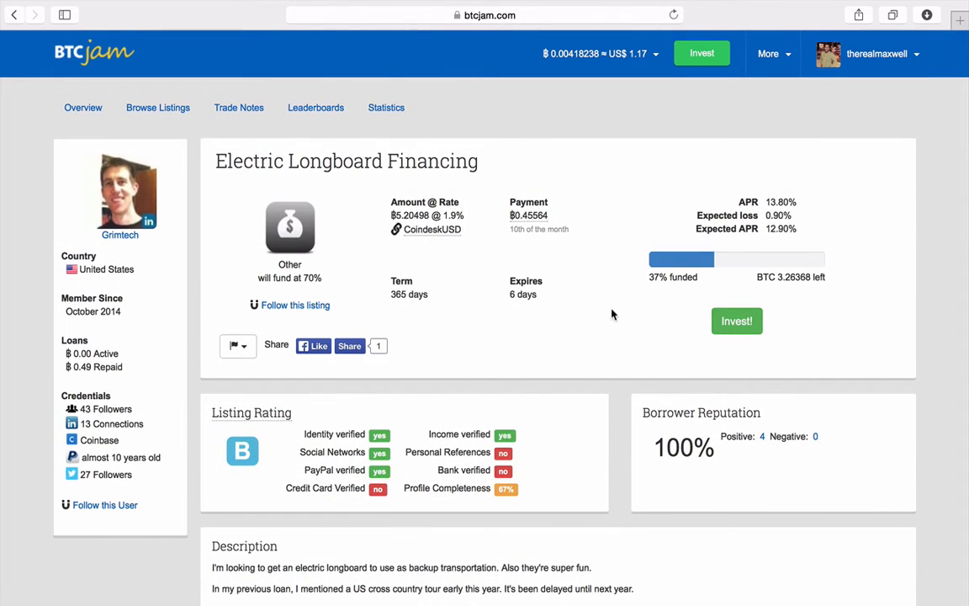
scroll("down", 3)
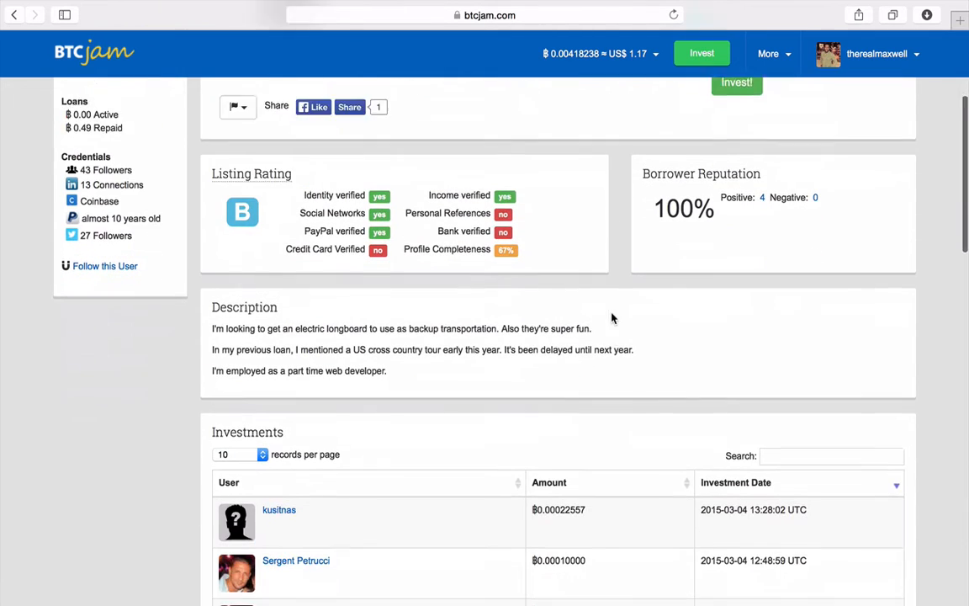
scroll("down", 3)
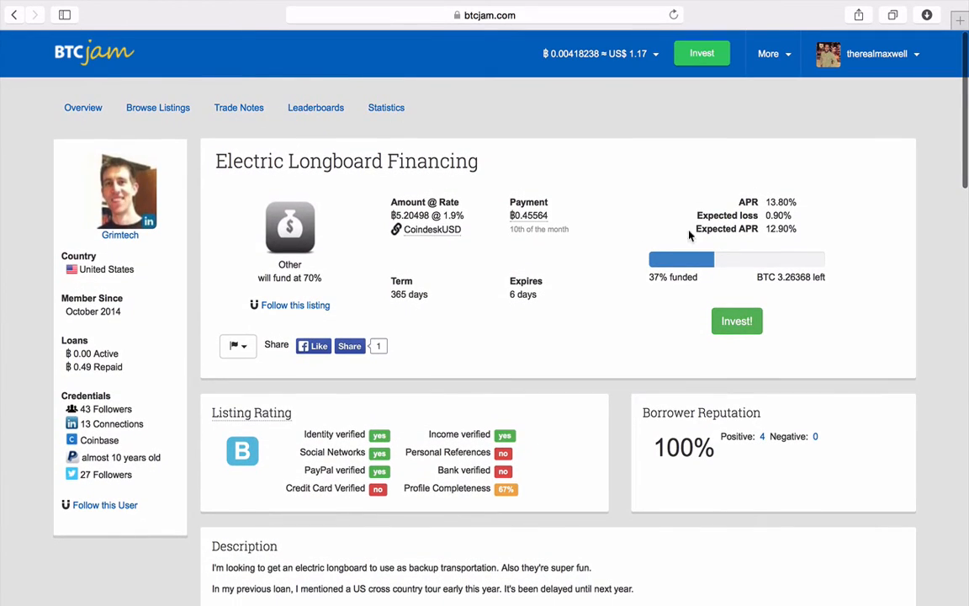
mouse_move(773, 300)
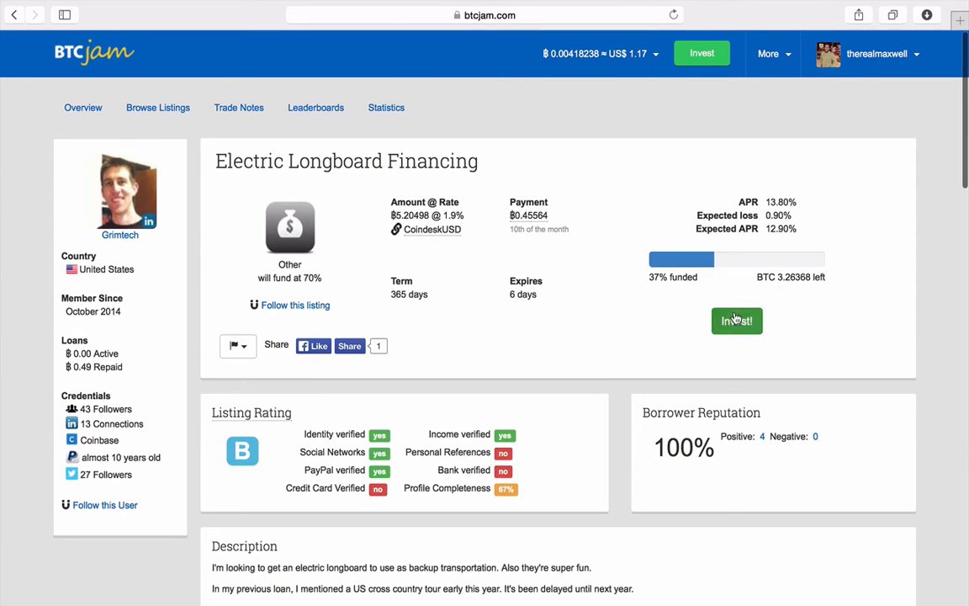
scroll("down", 3)
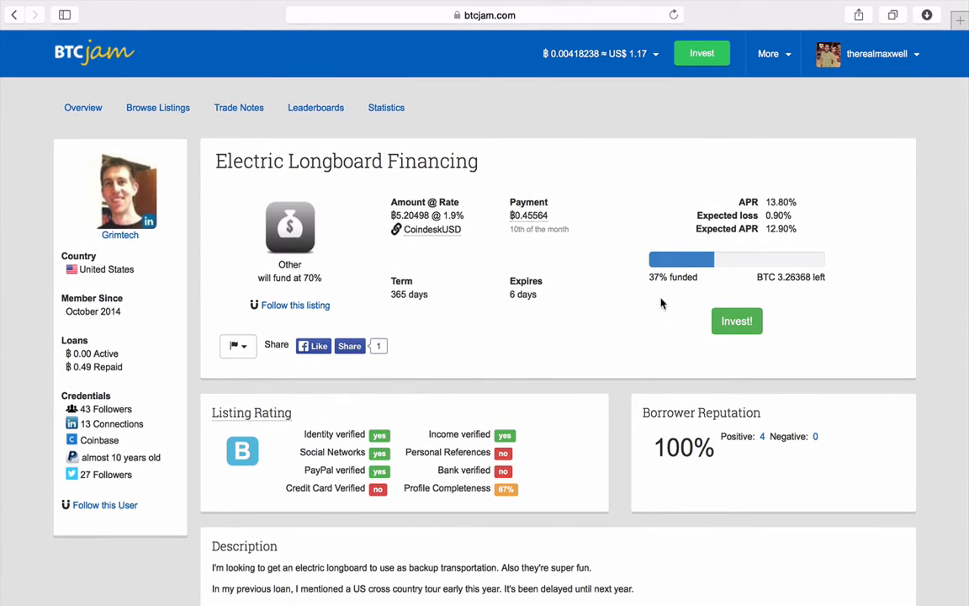
mouse_move(577, 267)
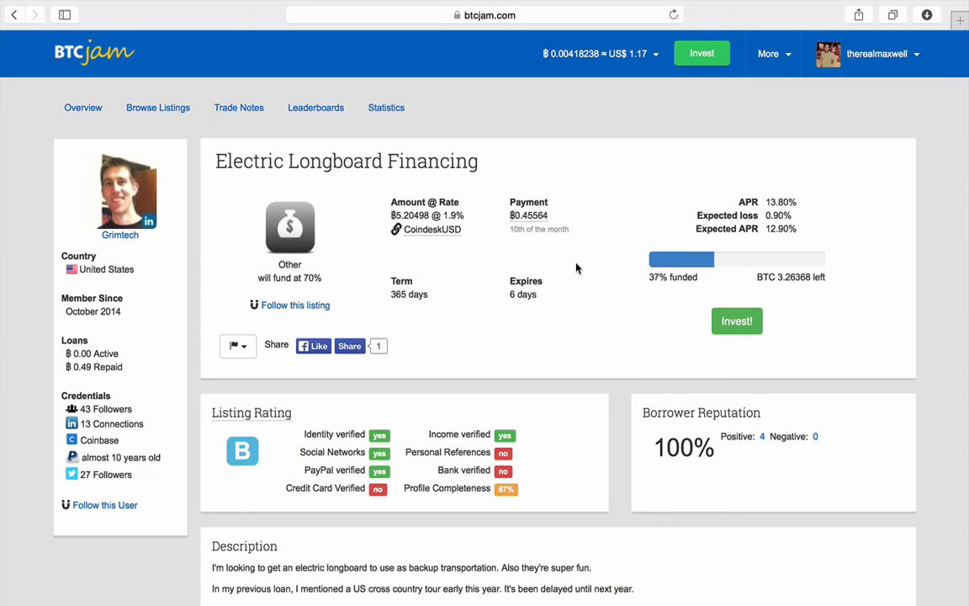
mouse_move(521, 230)
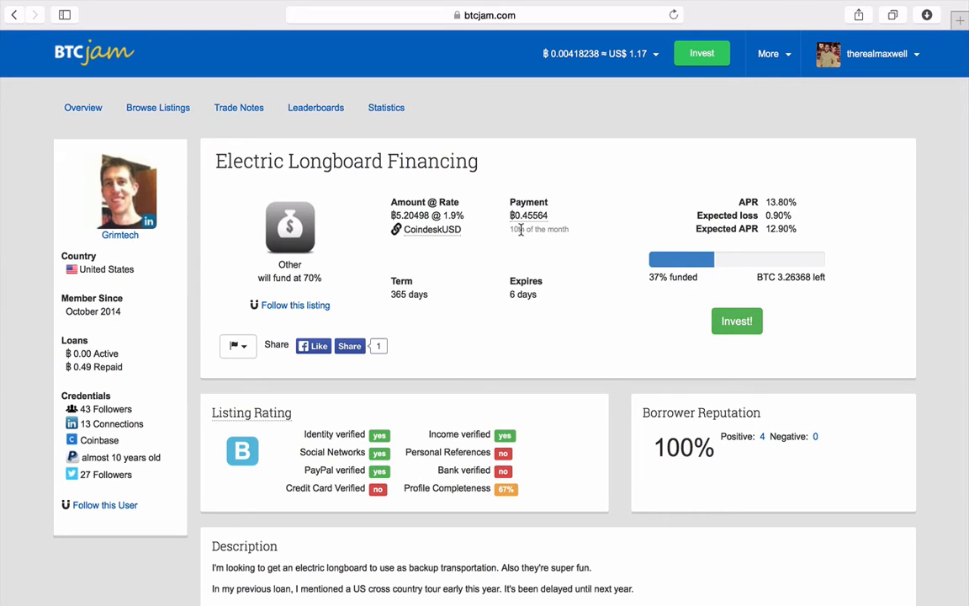
mouse_move(533, 217)
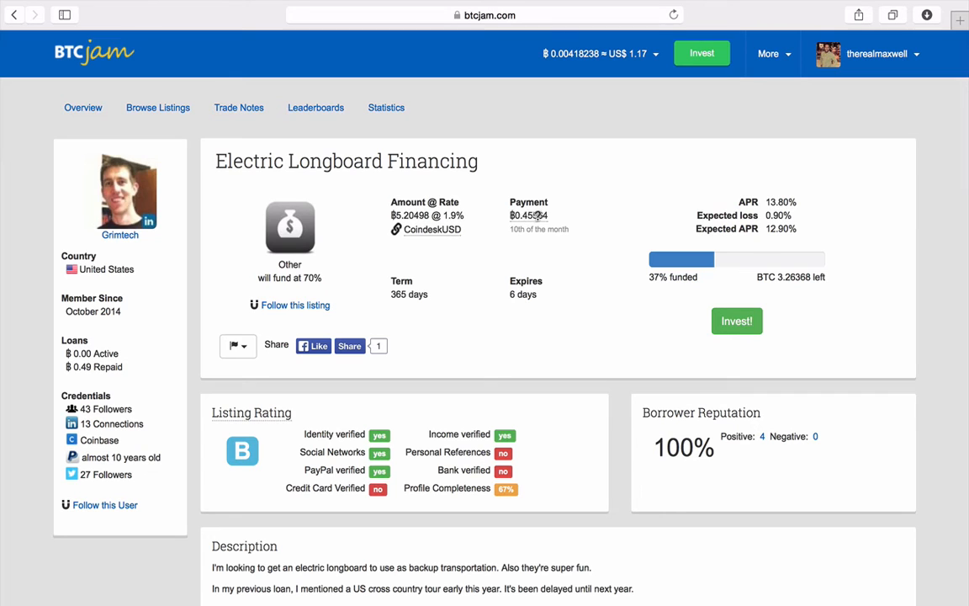
mouse_move(555, 278)
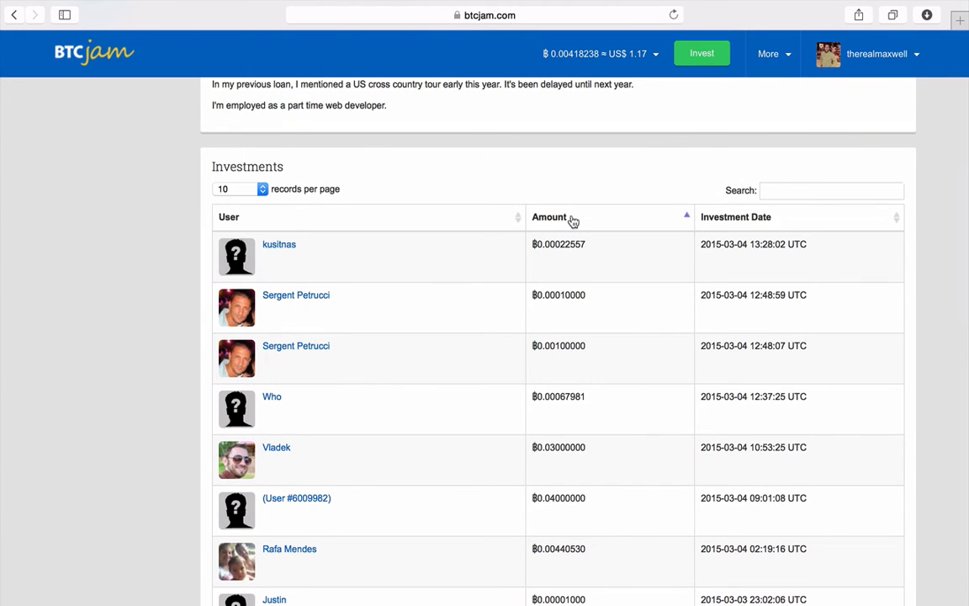
mouse_move(572, 237)
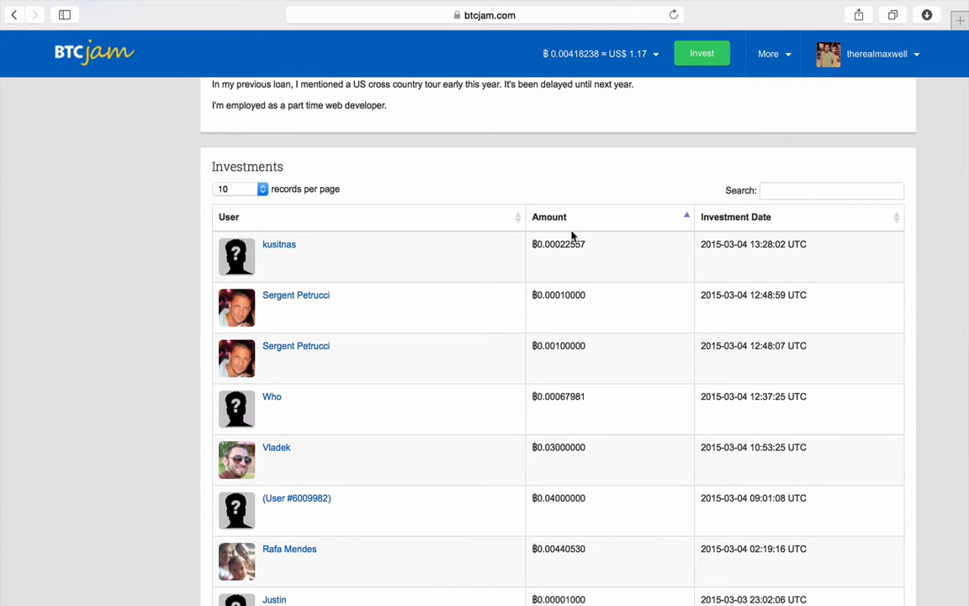
mouse_move(535, 209)
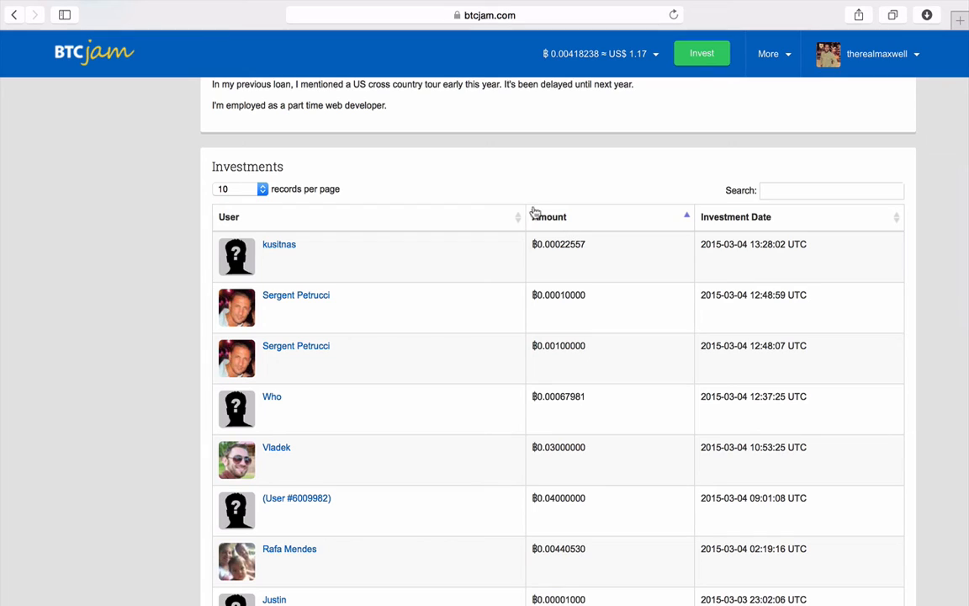
mouse_move(530, 212)
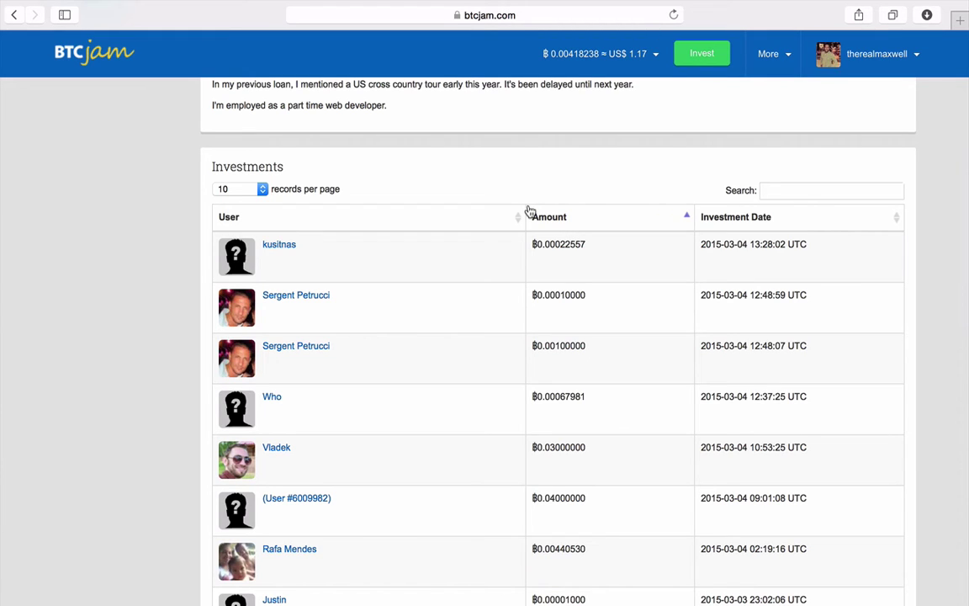
mouse_move(558, 258)
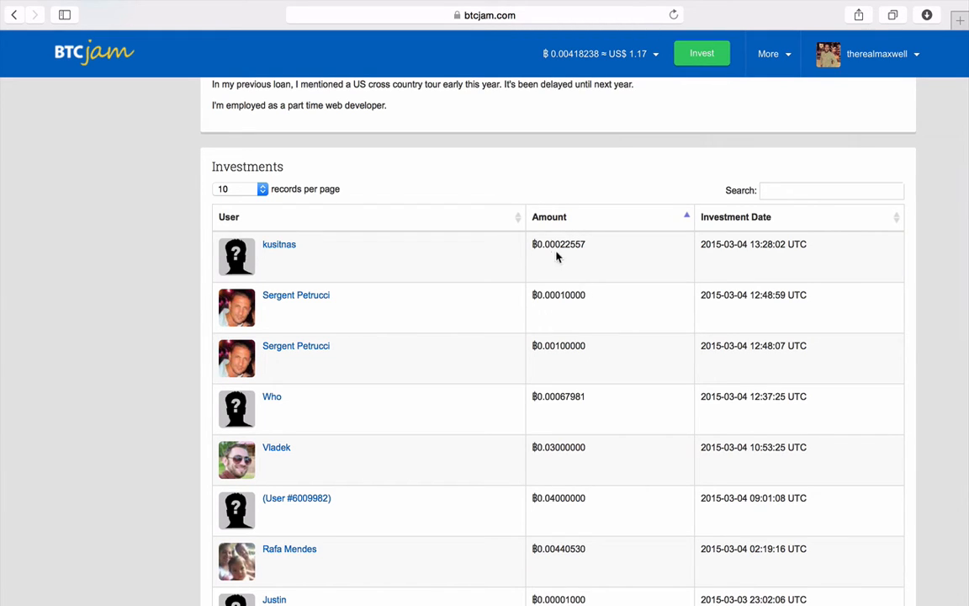
Sort the listing's Investments table by Amount, largest first
left_click(549, 216)
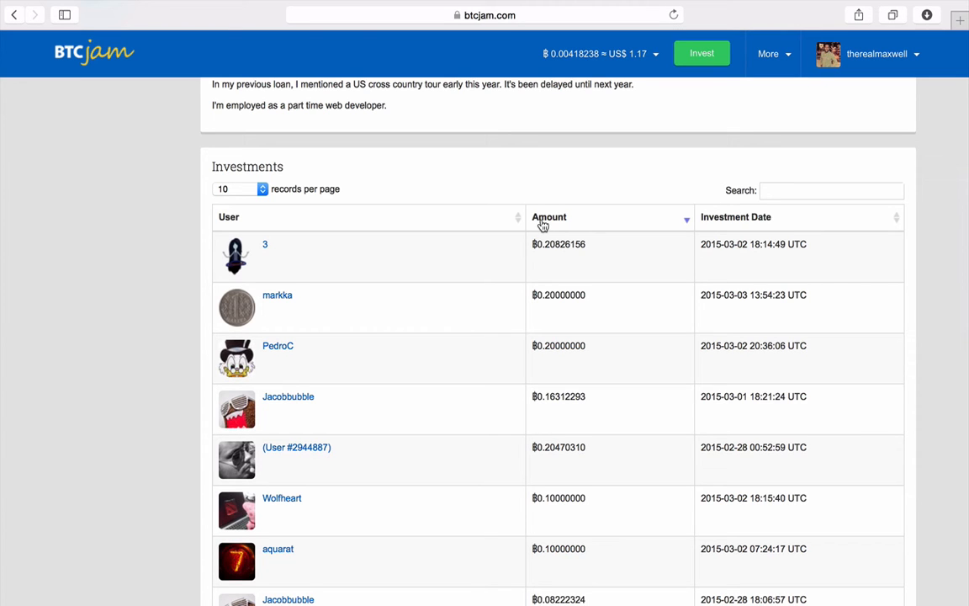
mouse_move(515, 272)
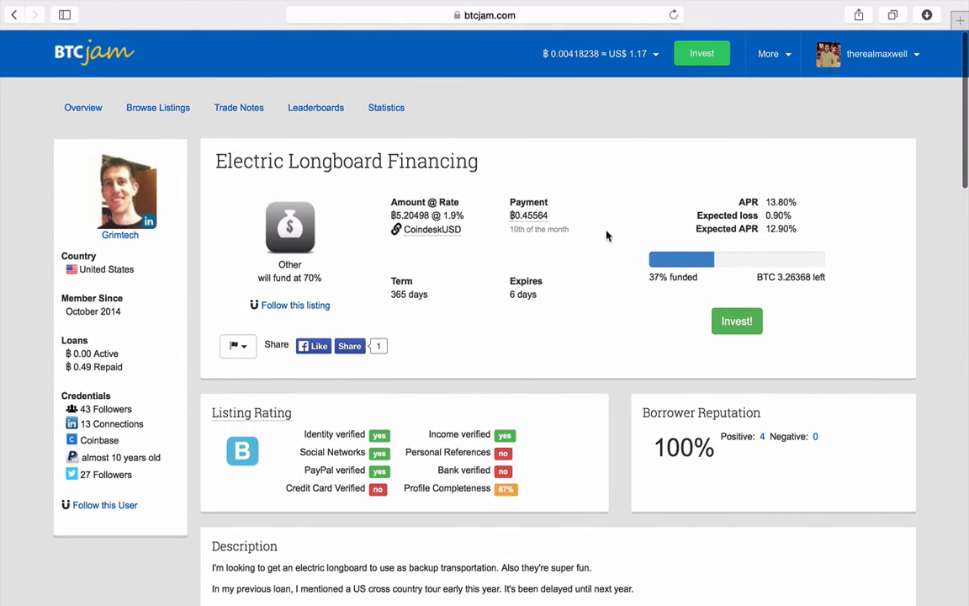
mouse_move(541, 294)
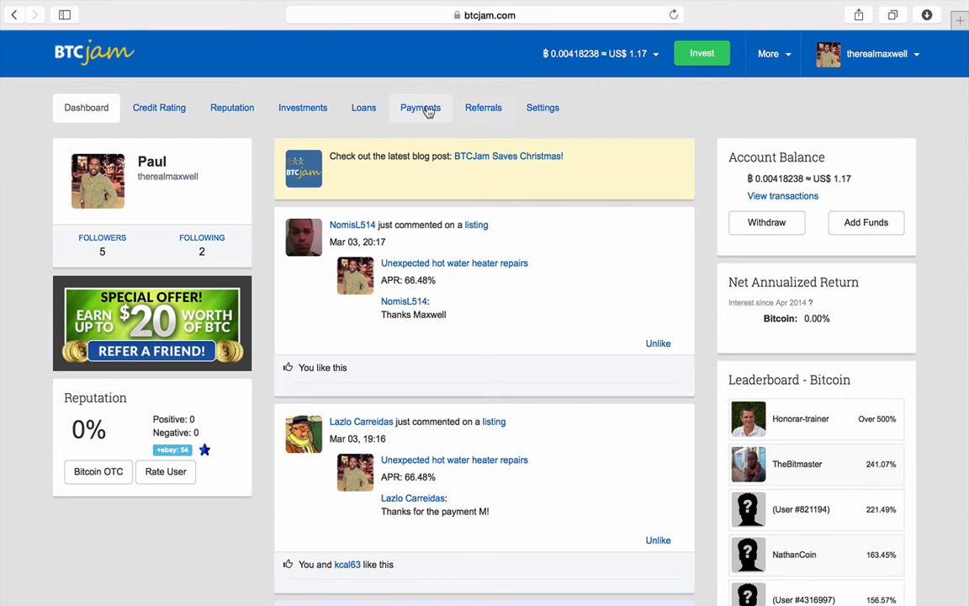
Show the Payments page with four pending ฿0.18952173 repayments for the hot water heater loan
left_click(420, 107)
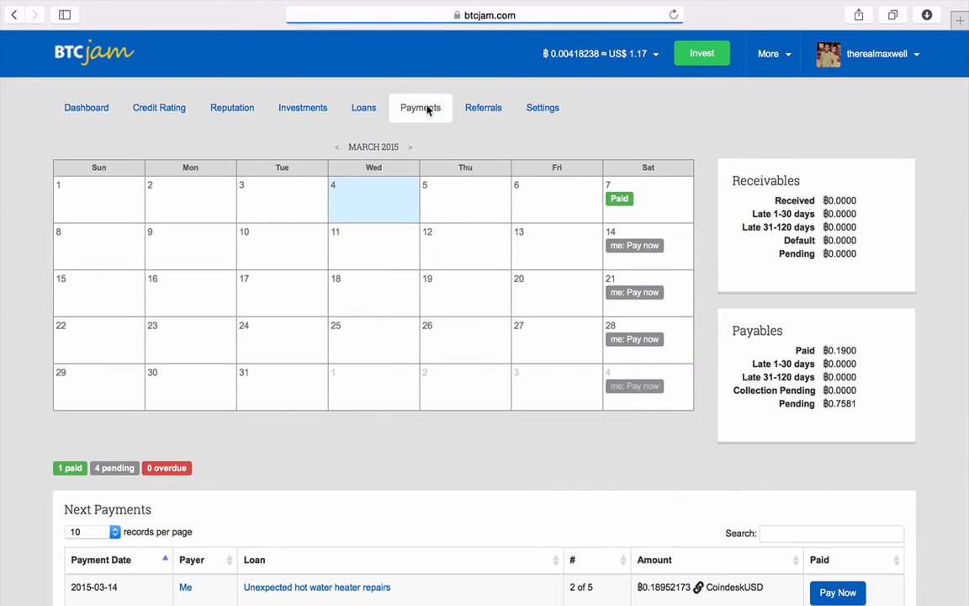
mouse_move(561, 212)
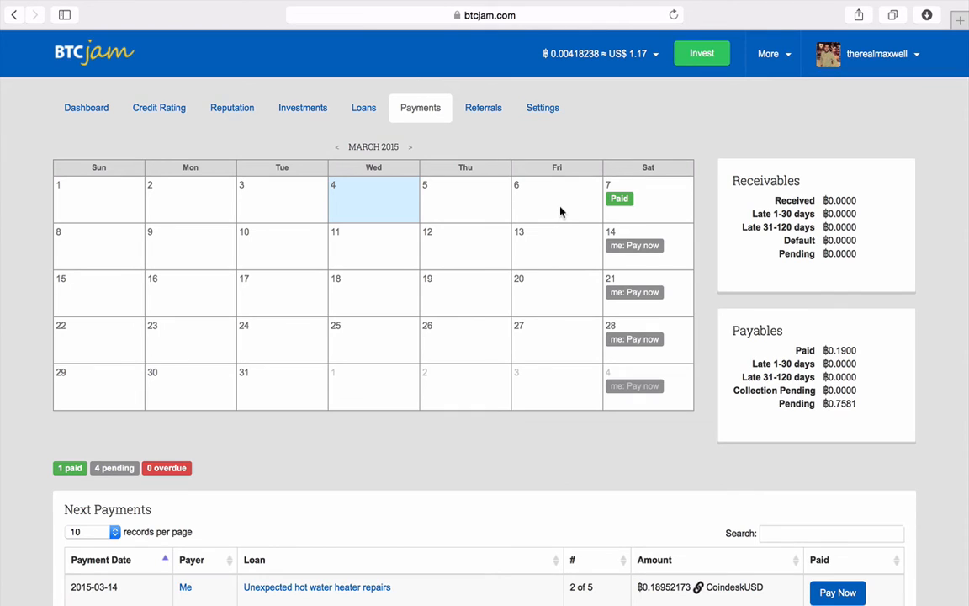
mouse_move(618, 199)
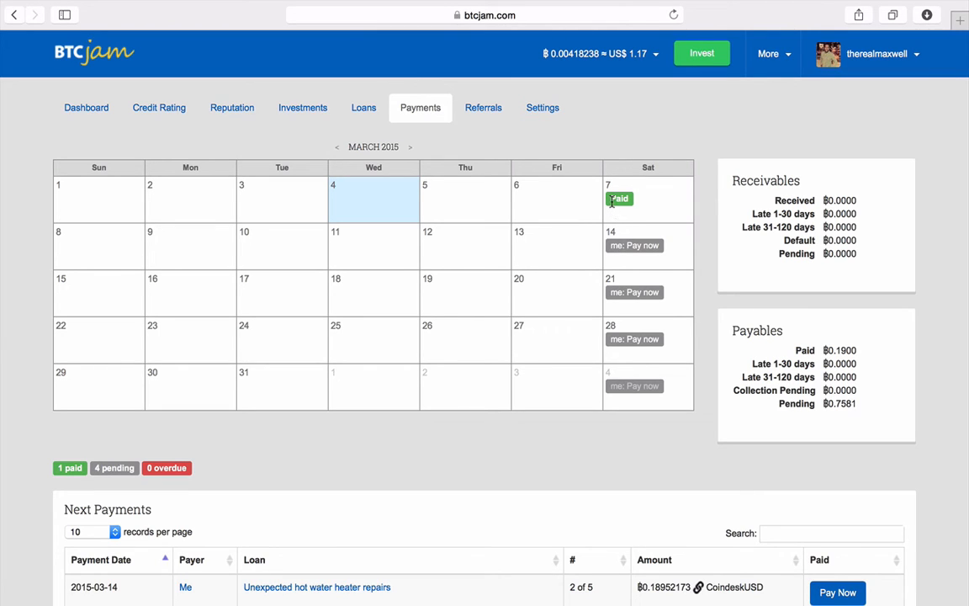
mouse_move(596, 189)
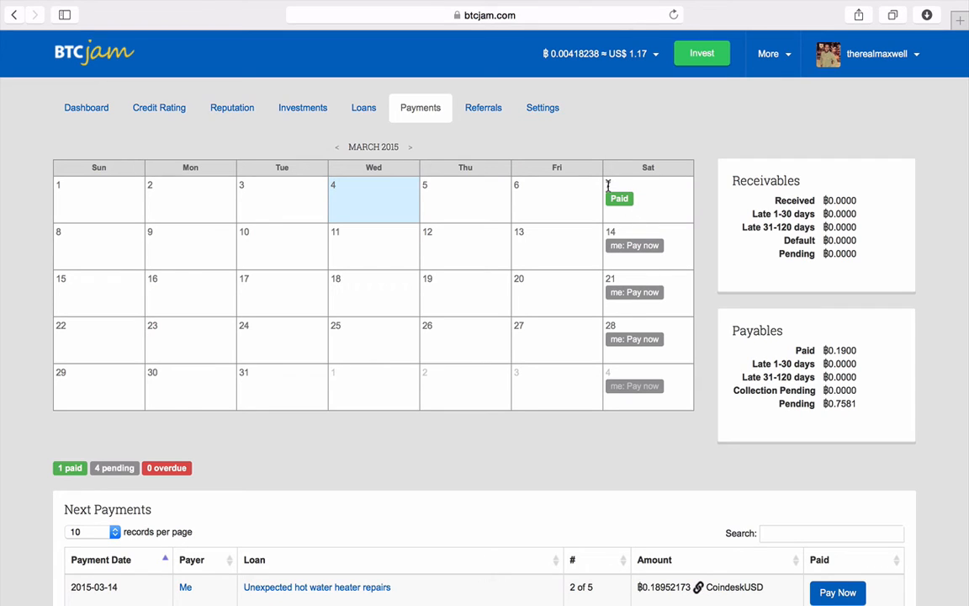
mouse_move(621, 187)
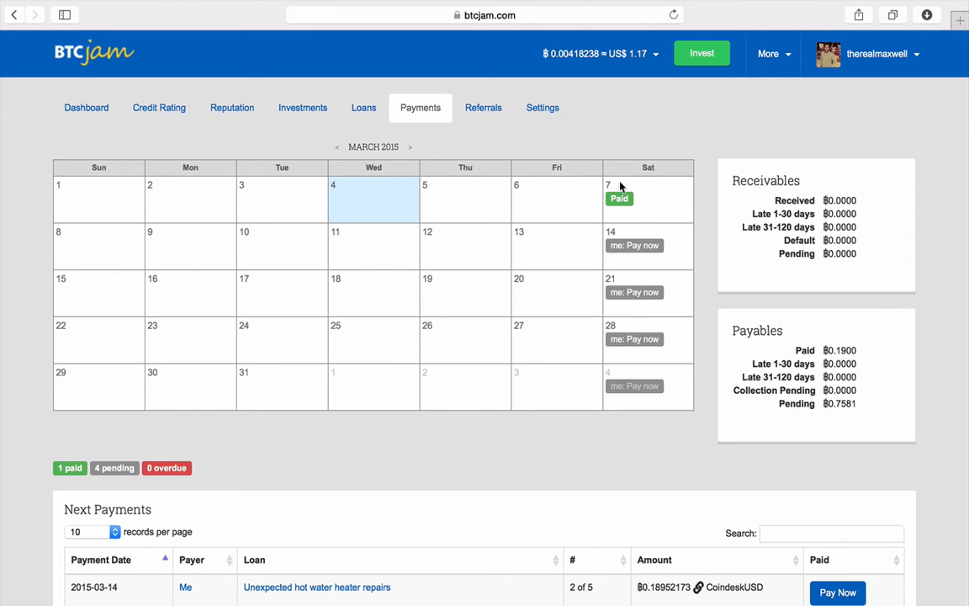
mouse_move(624, 280)
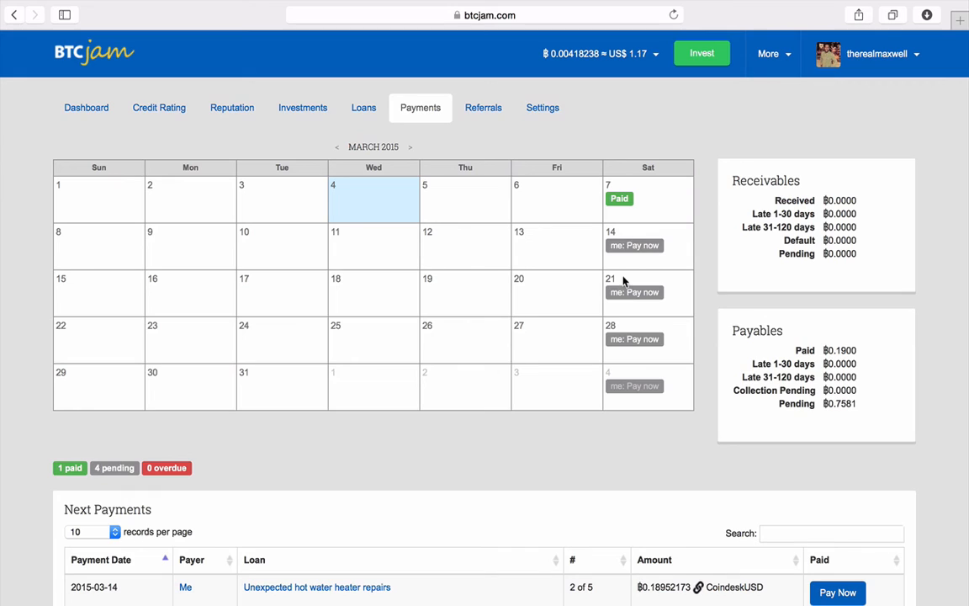
mouse_move(647, 313)
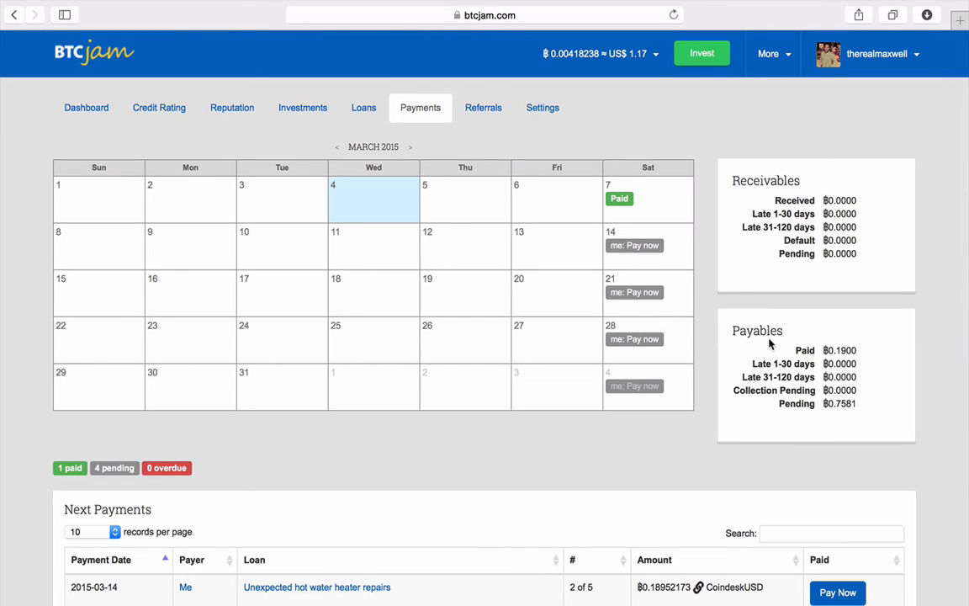
scroll("down", 3)
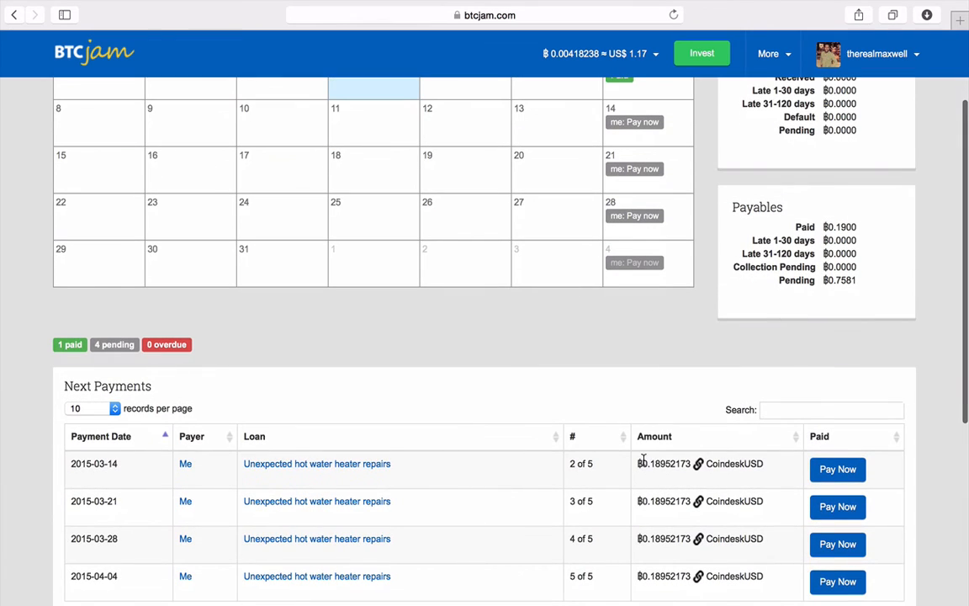
mouse_move(655, 465)
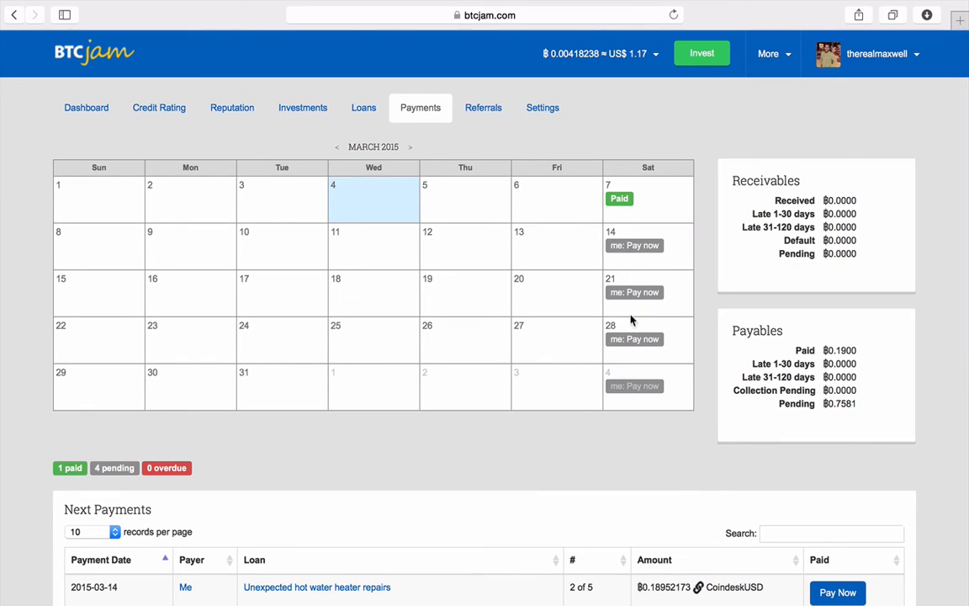
mouse_move(408, 153)
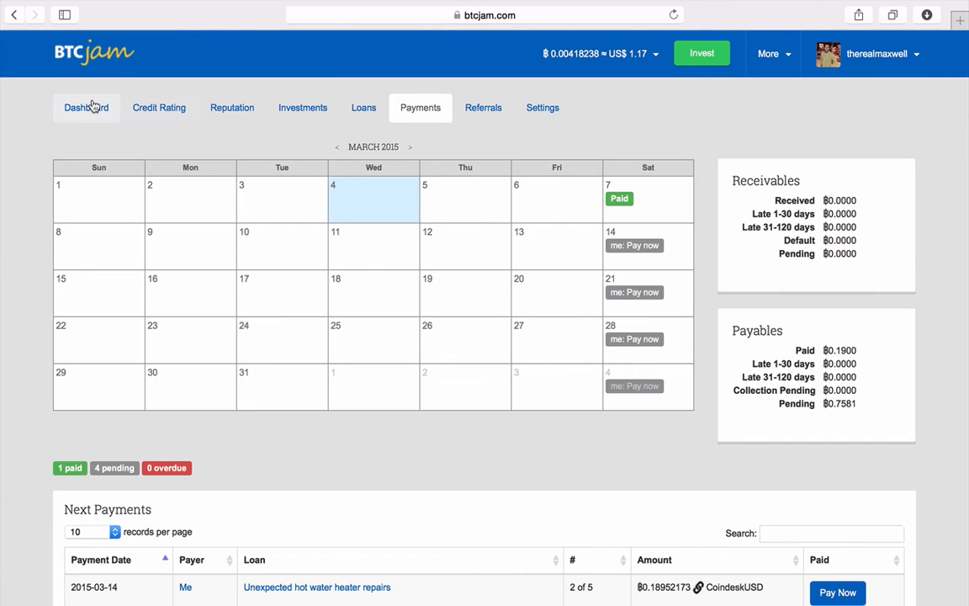
Browse Invest listings filtered to A and B scores, ending on the How To Invest overview
left_click(85, 107)
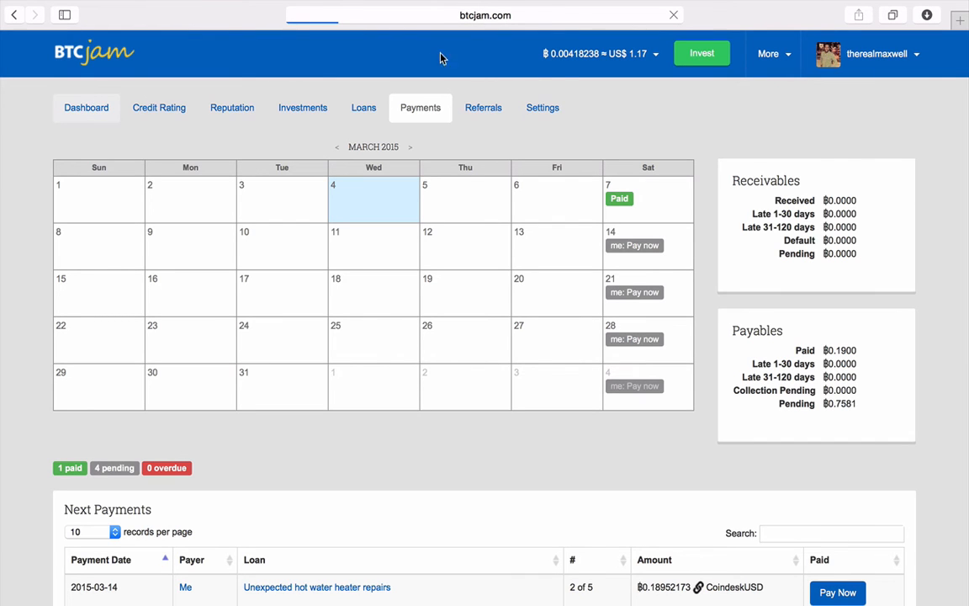
left_click(86, 107)
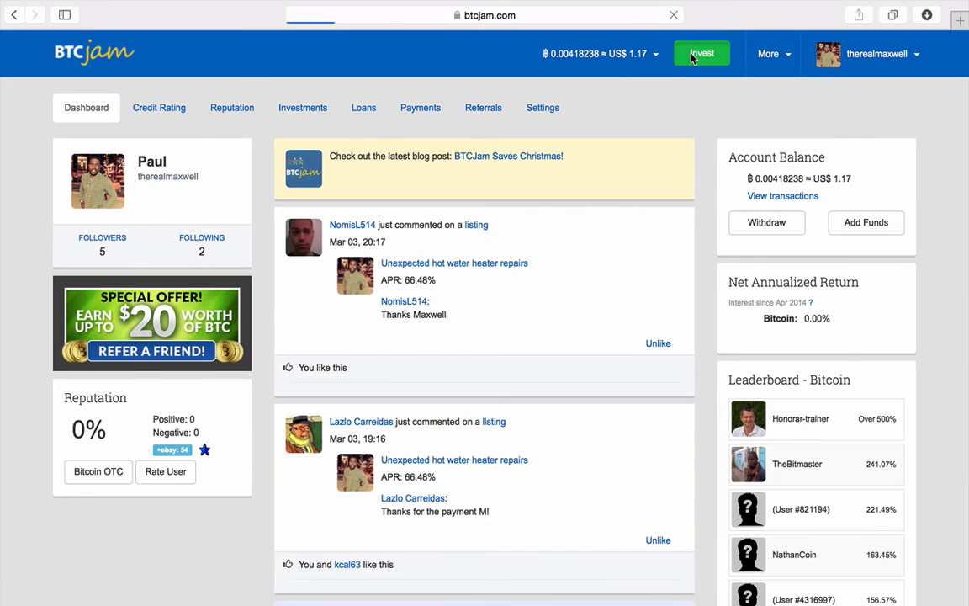
left_click(702, 53)
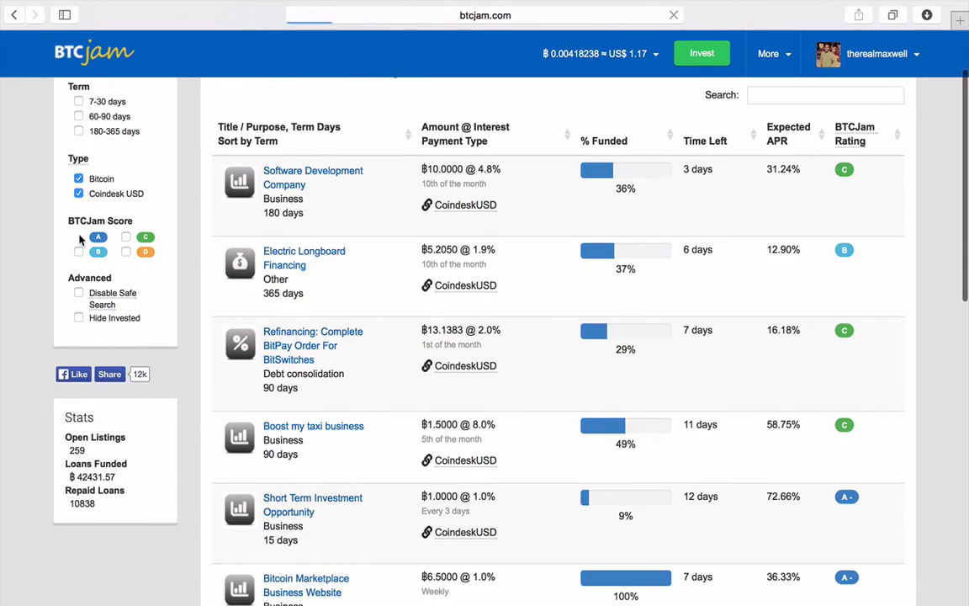
left_click(75, 331)
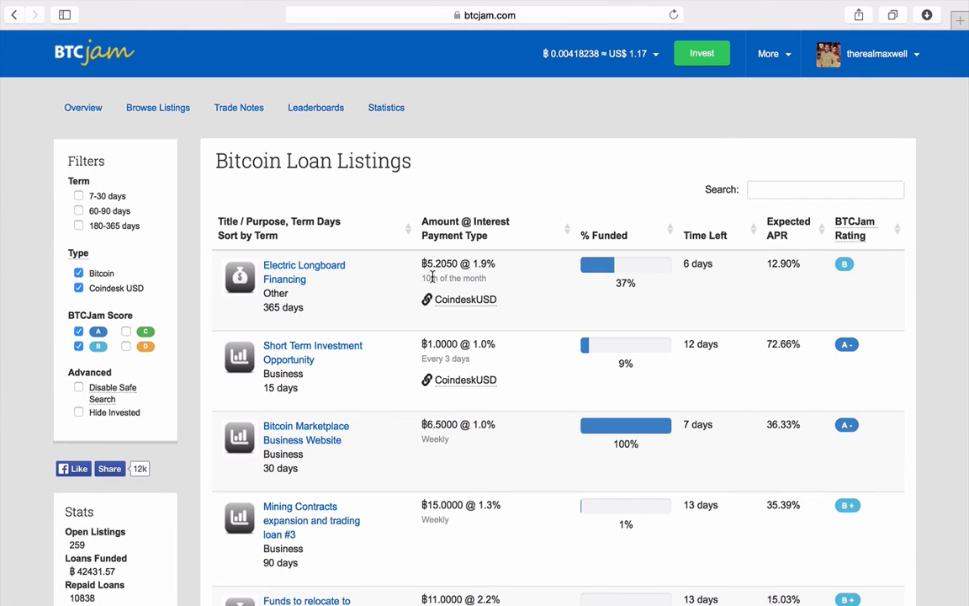
scroll("down", 3)
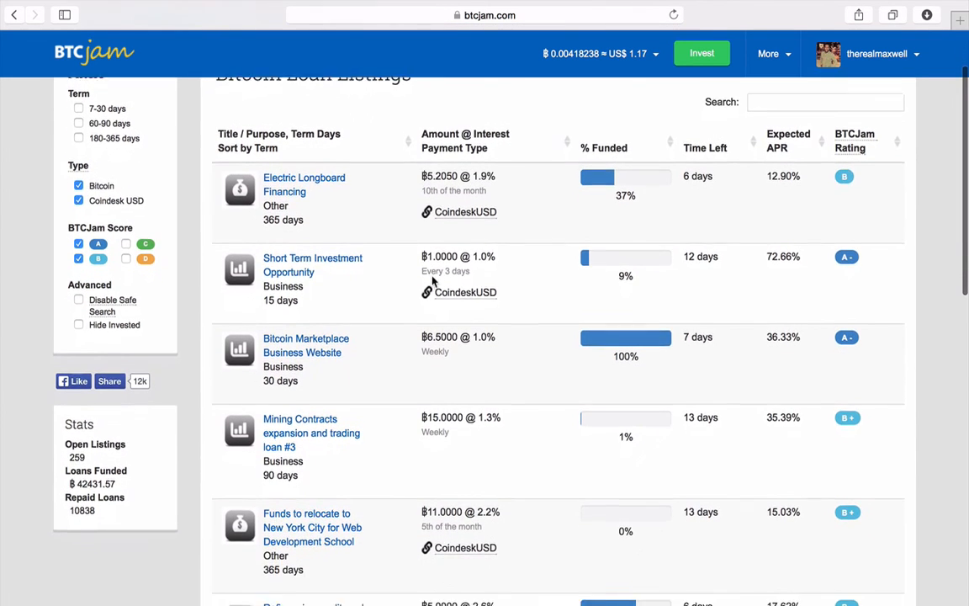
scroll("down", 3)
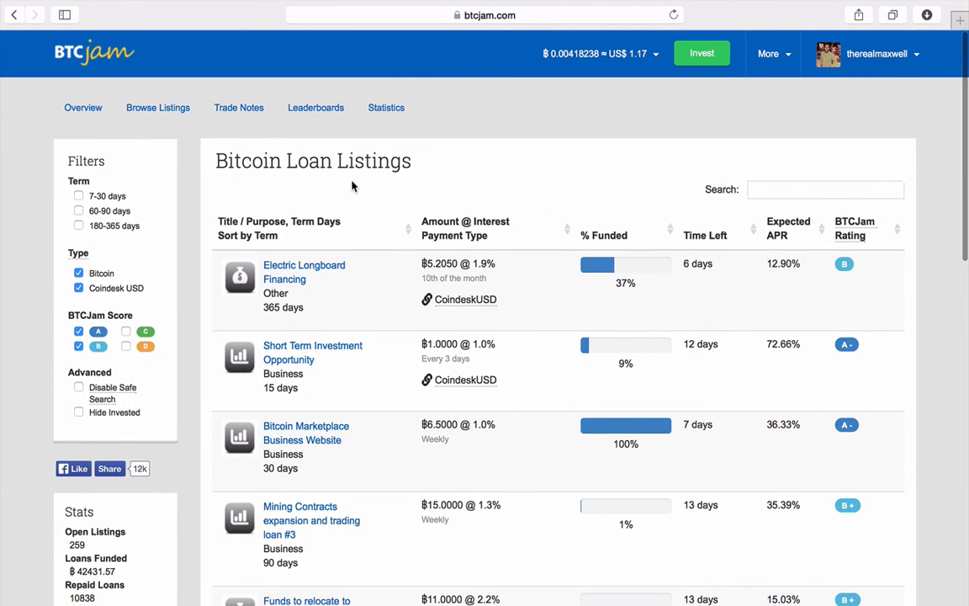
scroll("down", 3)
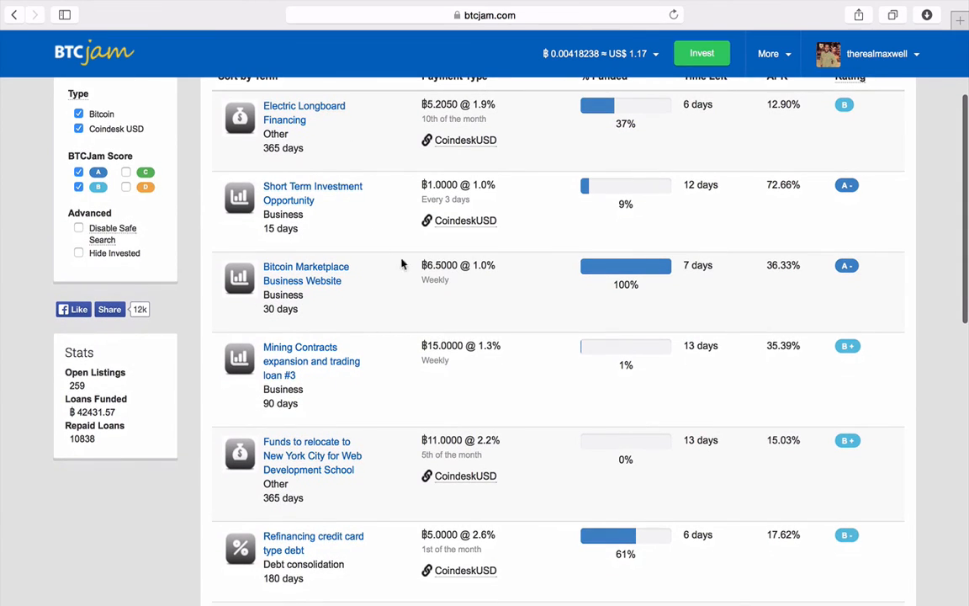
mouse_move(449, 278)
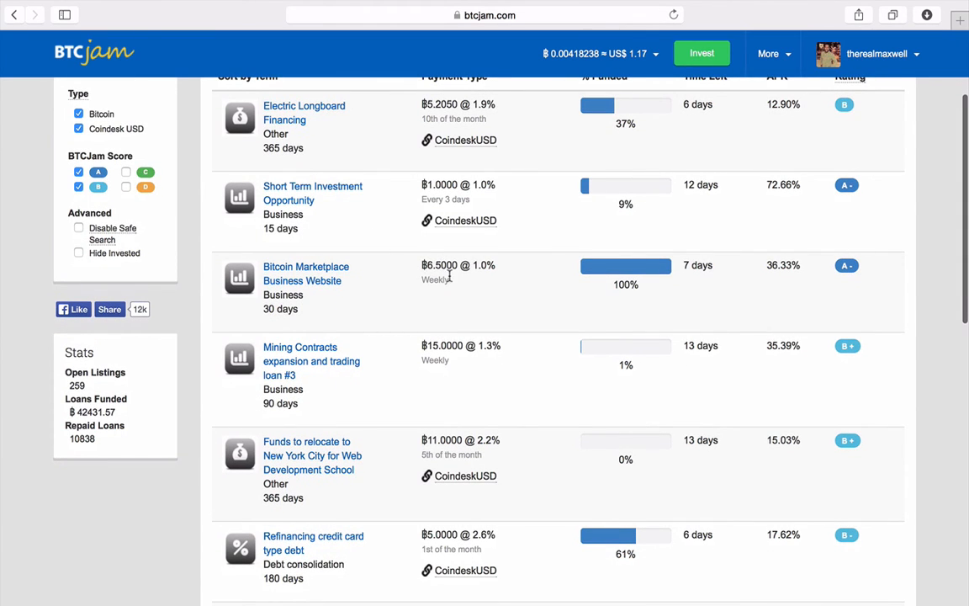
mouse_move(510, 272)
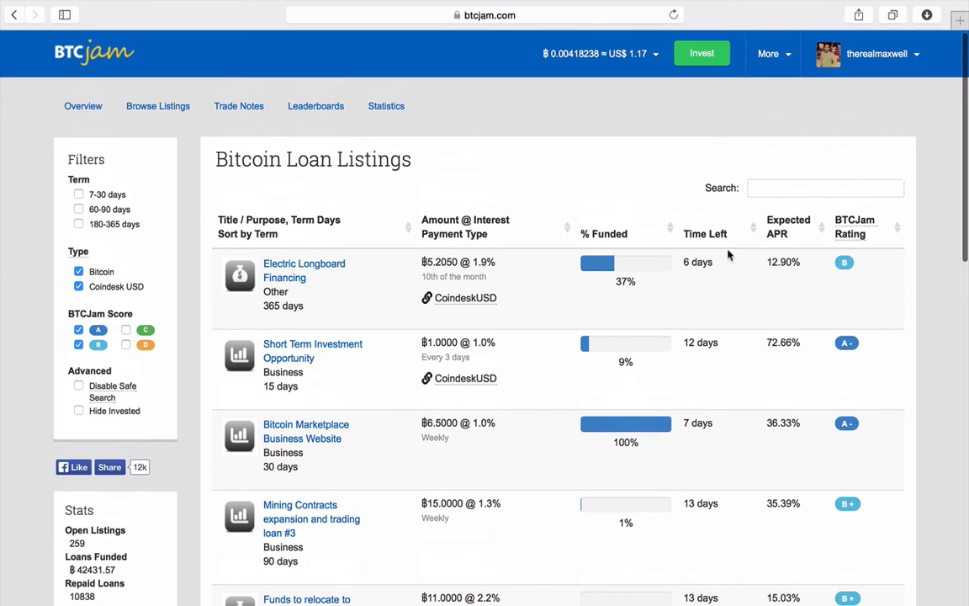
mouse_move(414, 229)
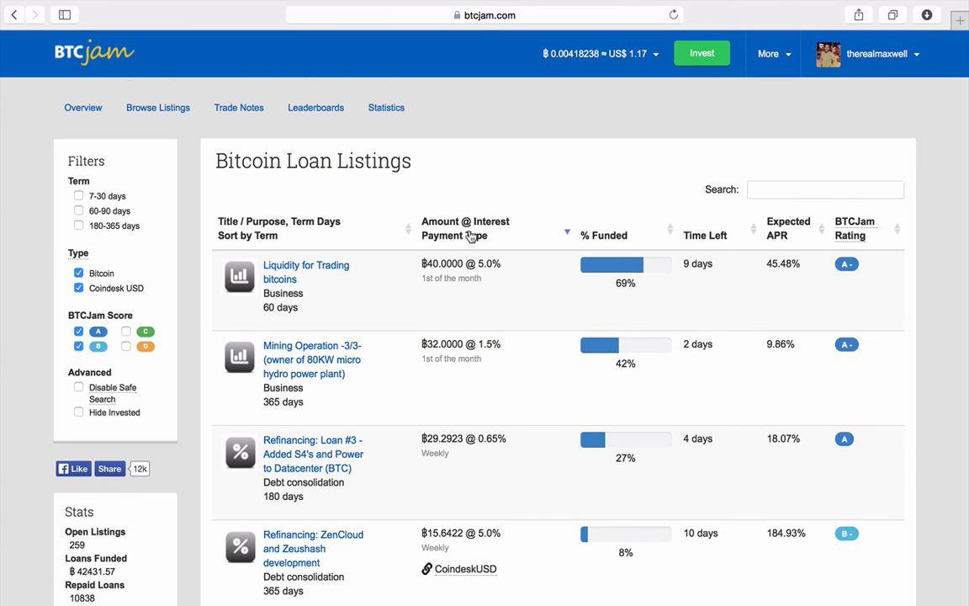
scroll("down", 3)
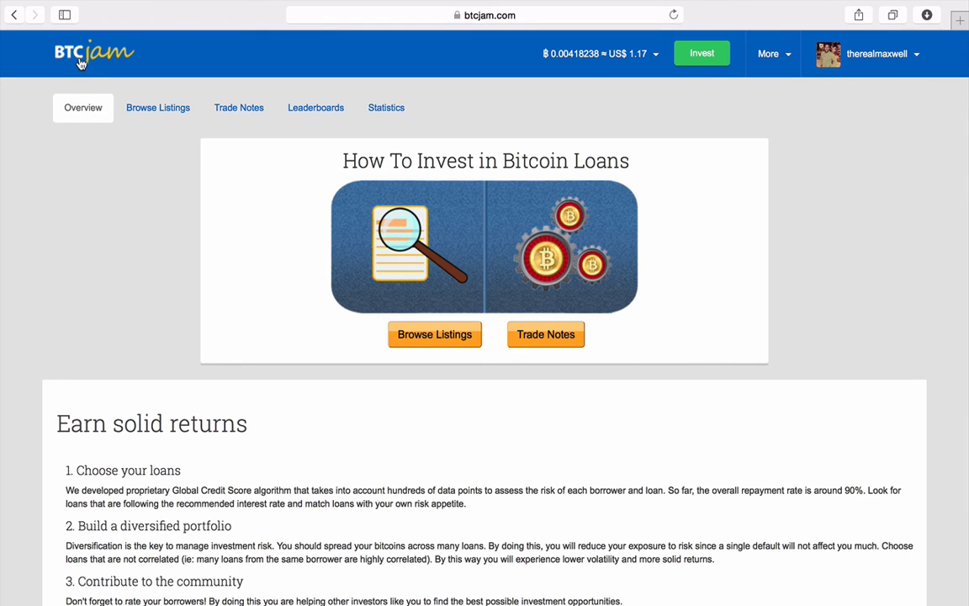
Return to the dashboard showing profile, balance, activity feed and leaderboard
left_click(82, 61)
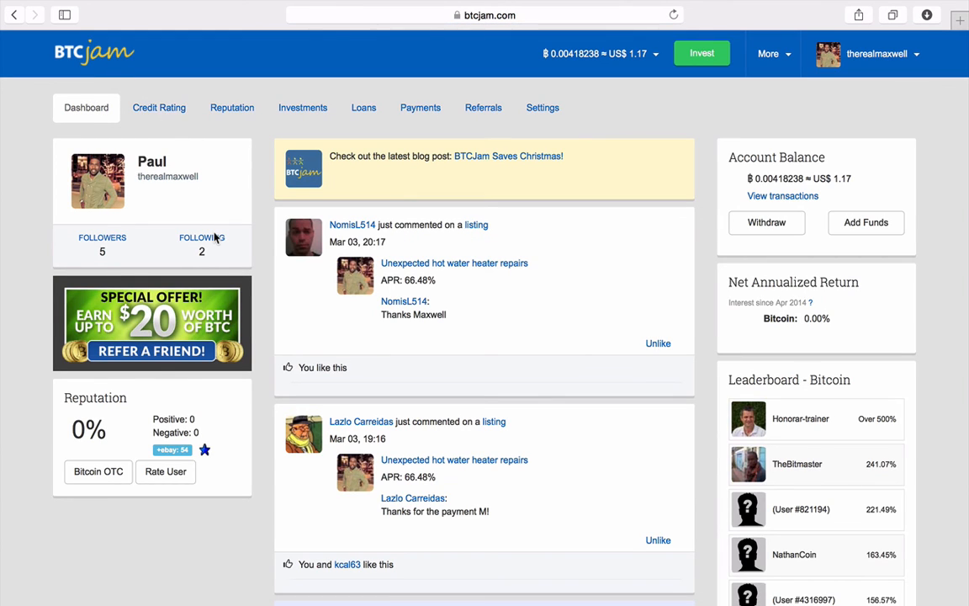
mouse_move(264, 330)
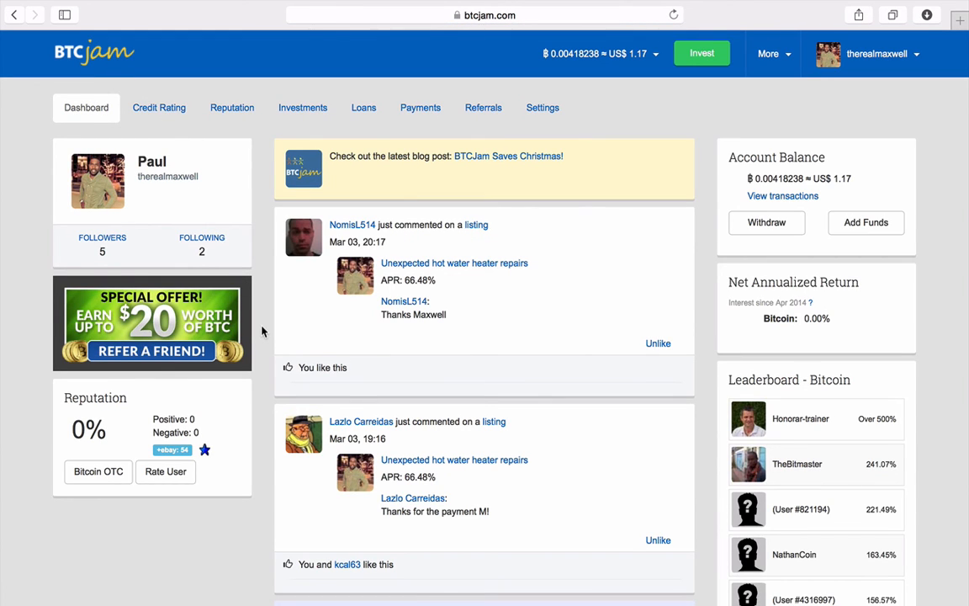
scroll("down", 3)
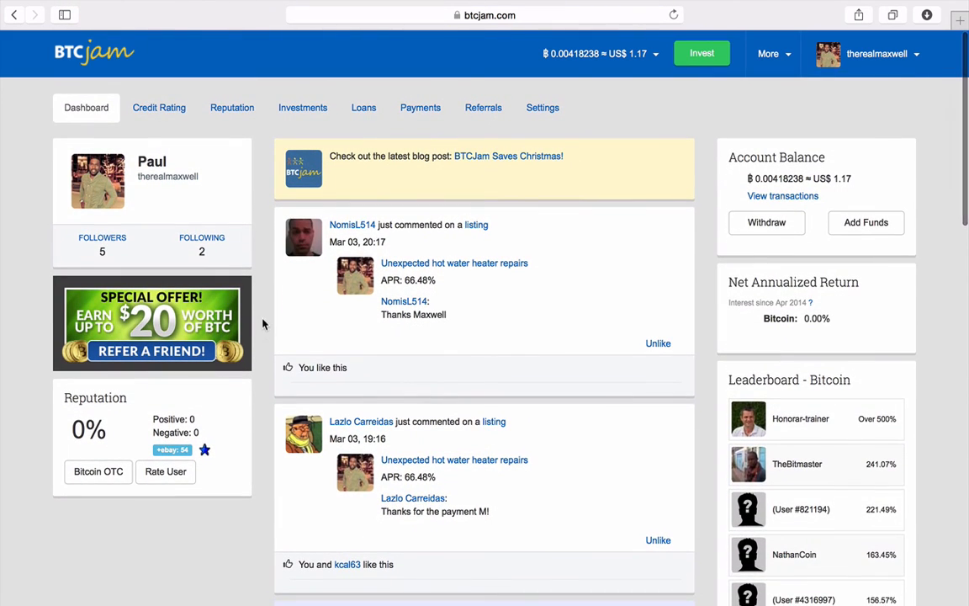
mouse_move(279, 119)
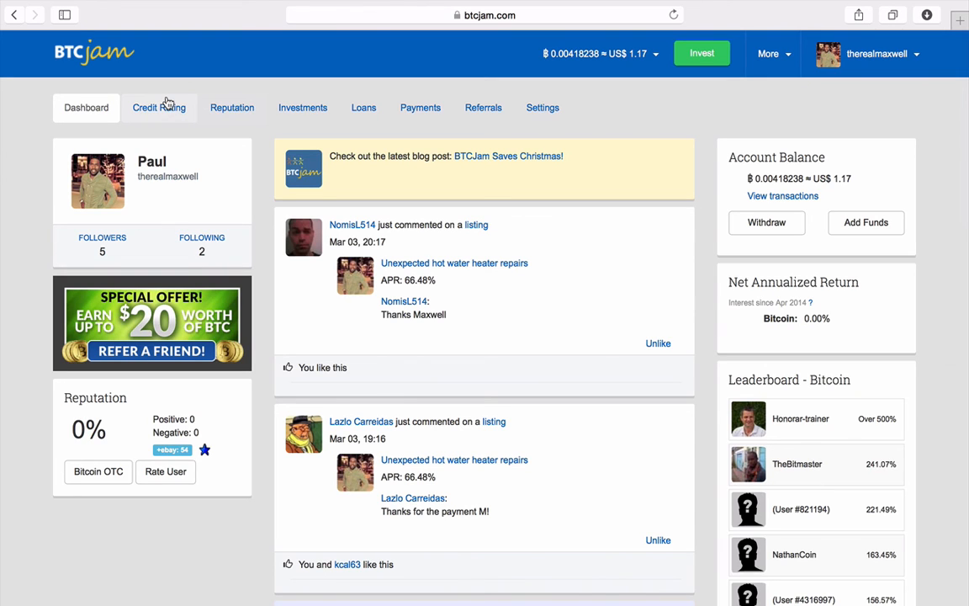
Reopen Credit Rating and scroll through the C+ grade, verifications and improvement tips
left_click(159, 107)
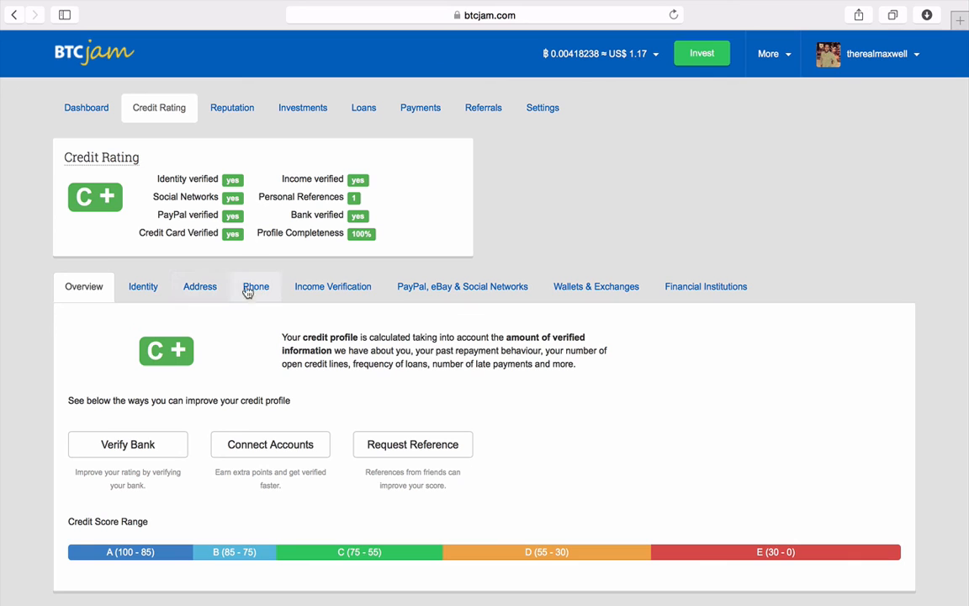
scroll("down", 3)
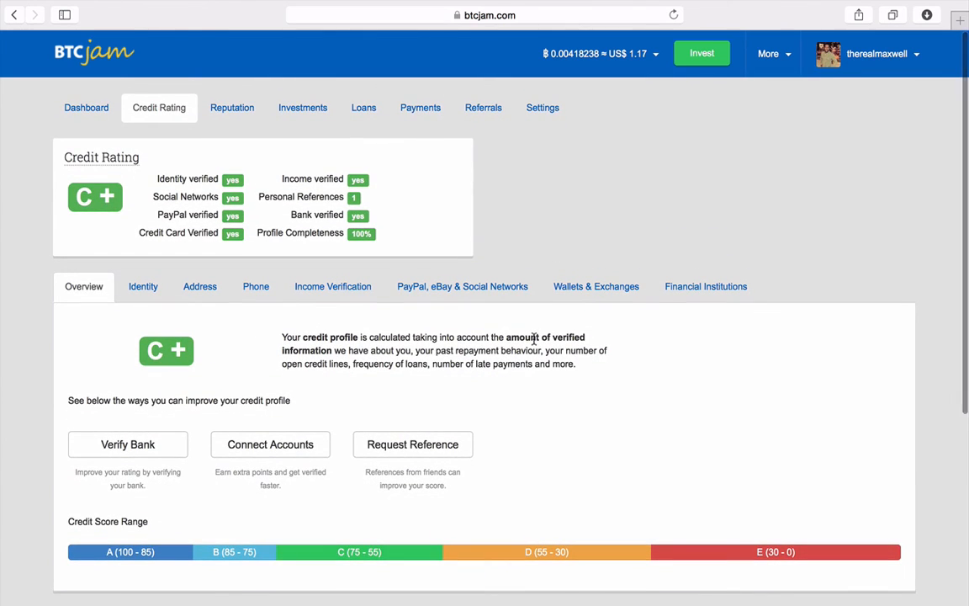
mouse_move(414, 318)
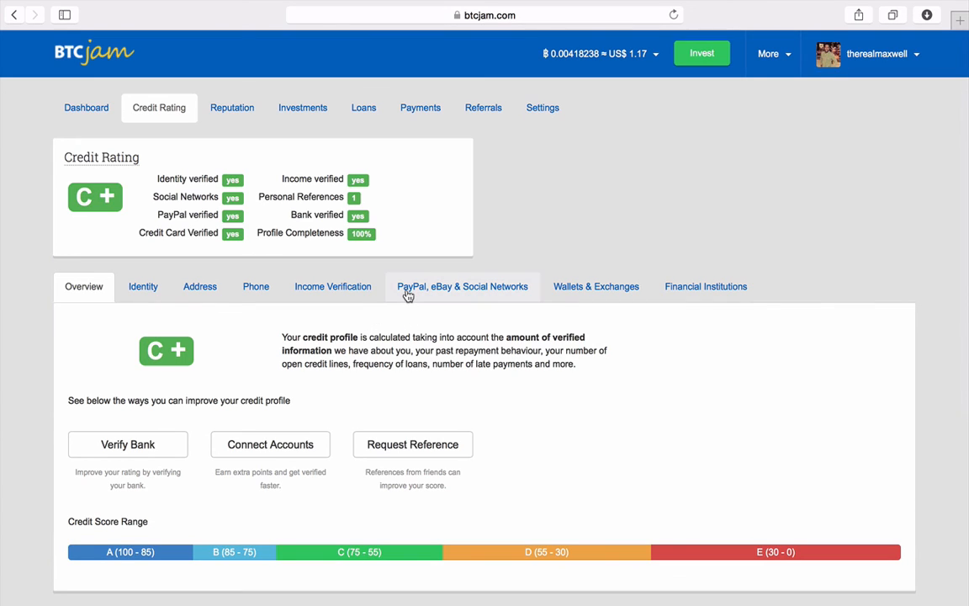
mouse_move(423, 272)
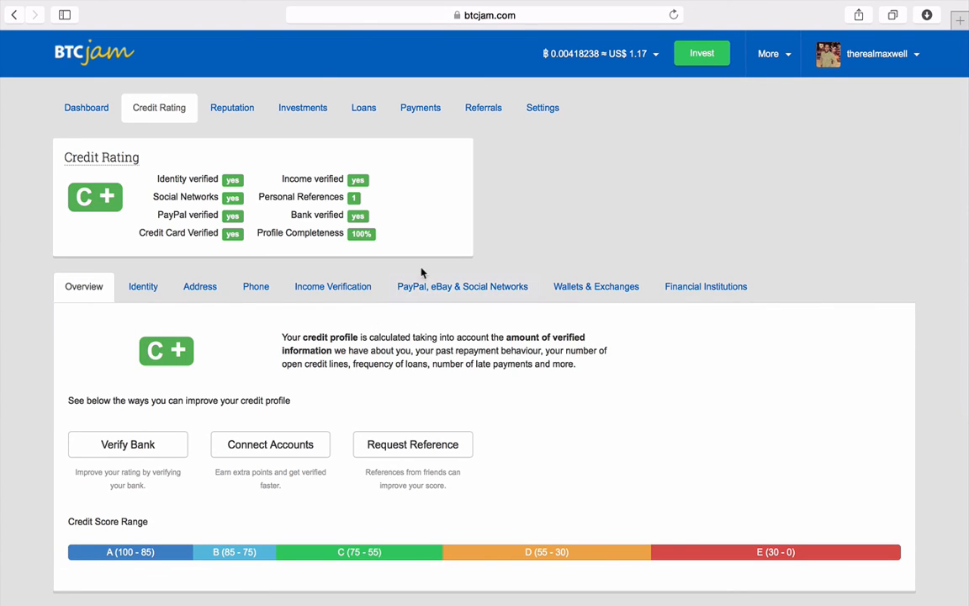